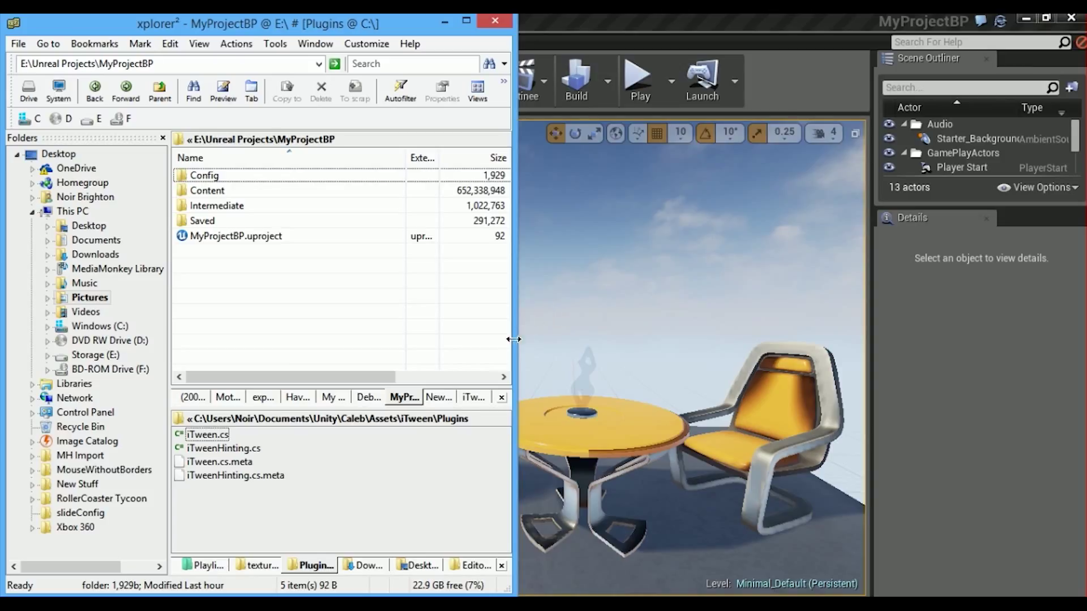
# Show the E:\Unreal Projects\Plugins\iTween v0.8b folder with the iTween folder and installer
pyautogui.click(473, 398)
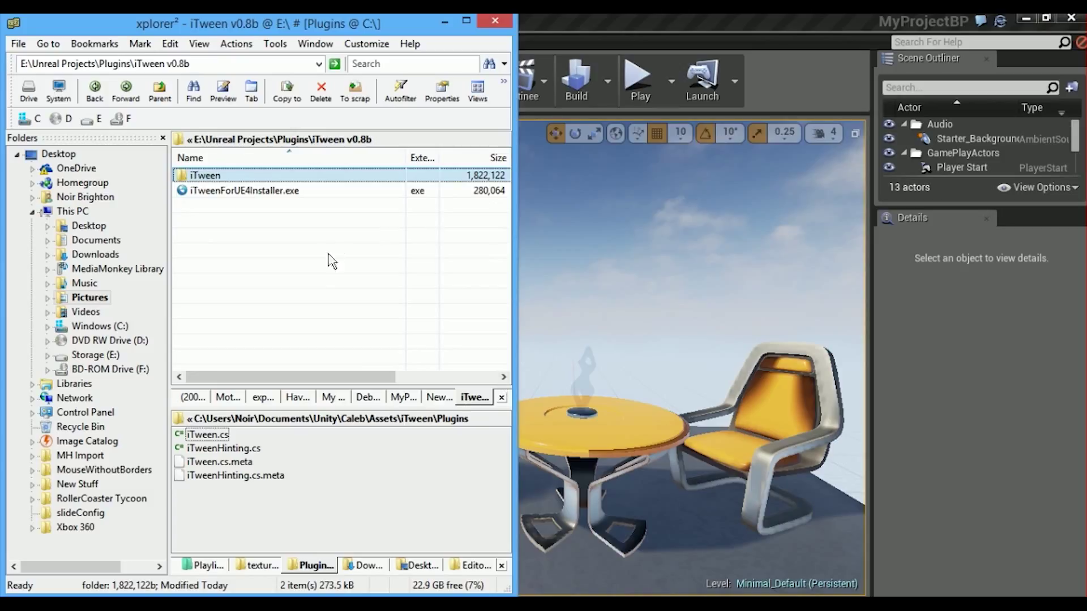
pyautogui.moveTo(322, 275)
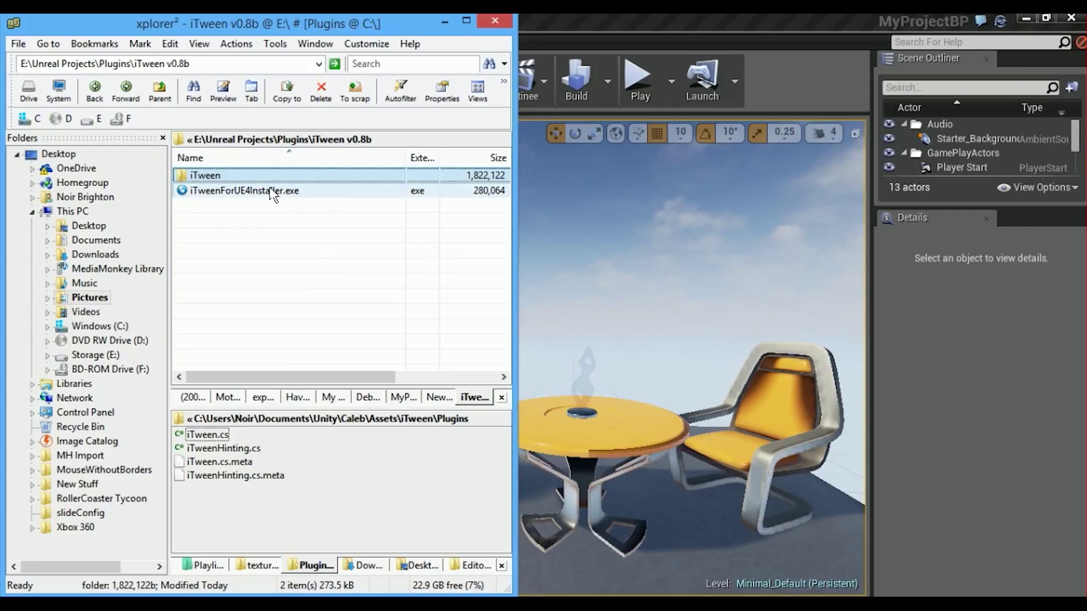
# Launch iTweenForUE4Installer.exe and move its window to the right of the file list
pyautogui.doubleClick(242, 191)
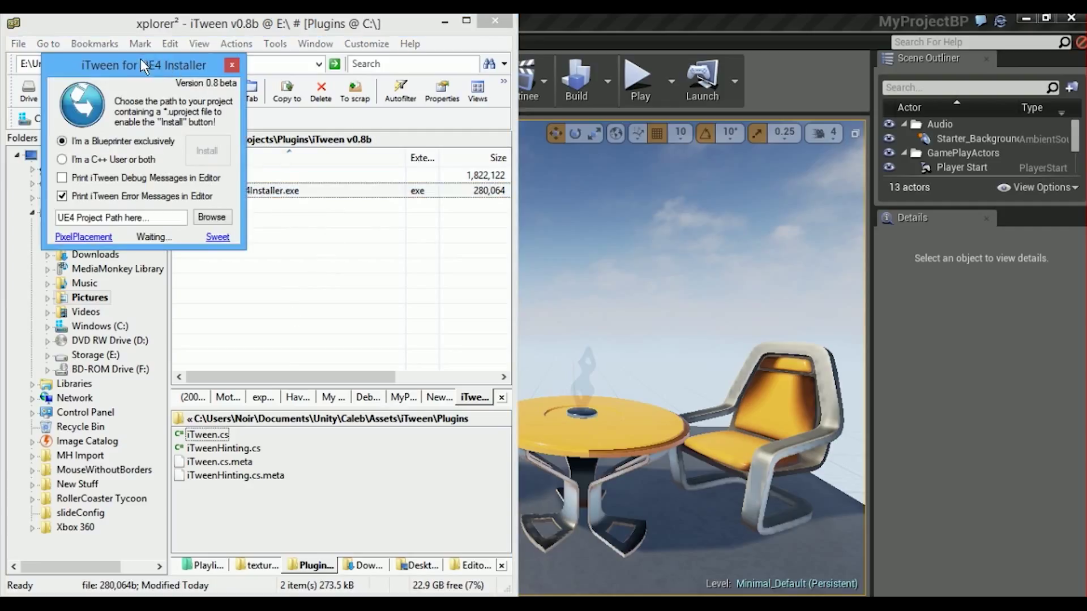
pyautogui.moveTo(143, 64); pyautogui.dragTo(624, 29)
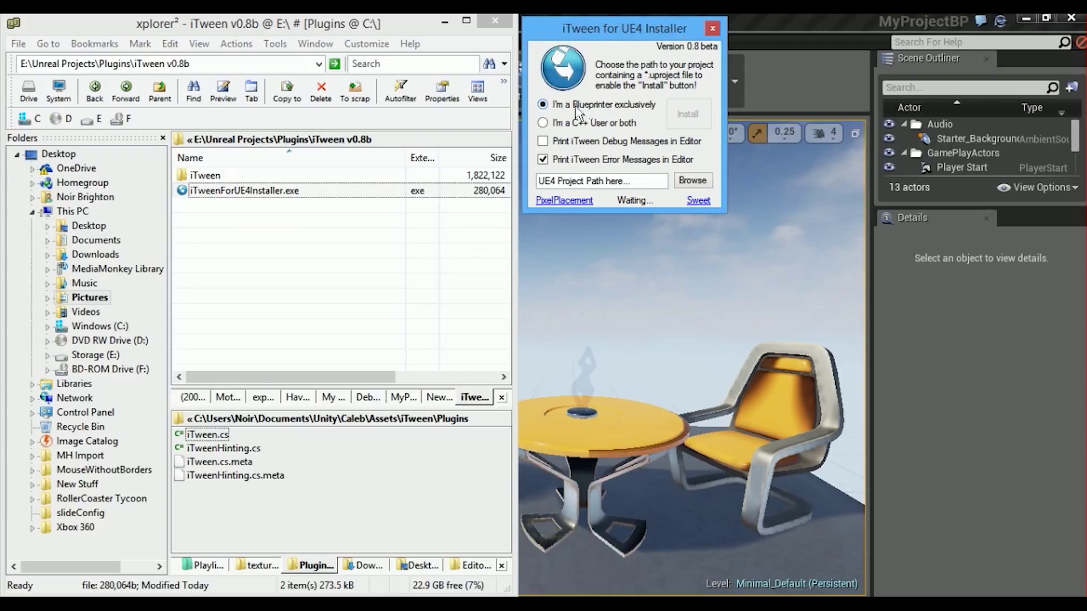
pyautogui.moveTo(597, 127)
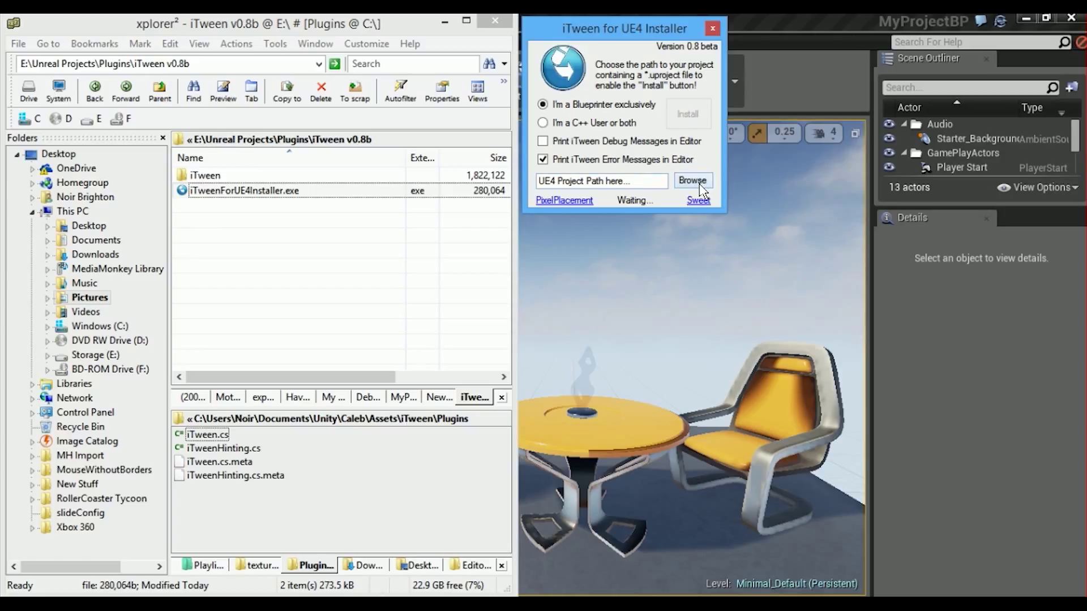
# Cancel the Browse folder picker and enter E:\Unreal Projects\MyProjectBP as the project path
pyautogui.click(631, 181)
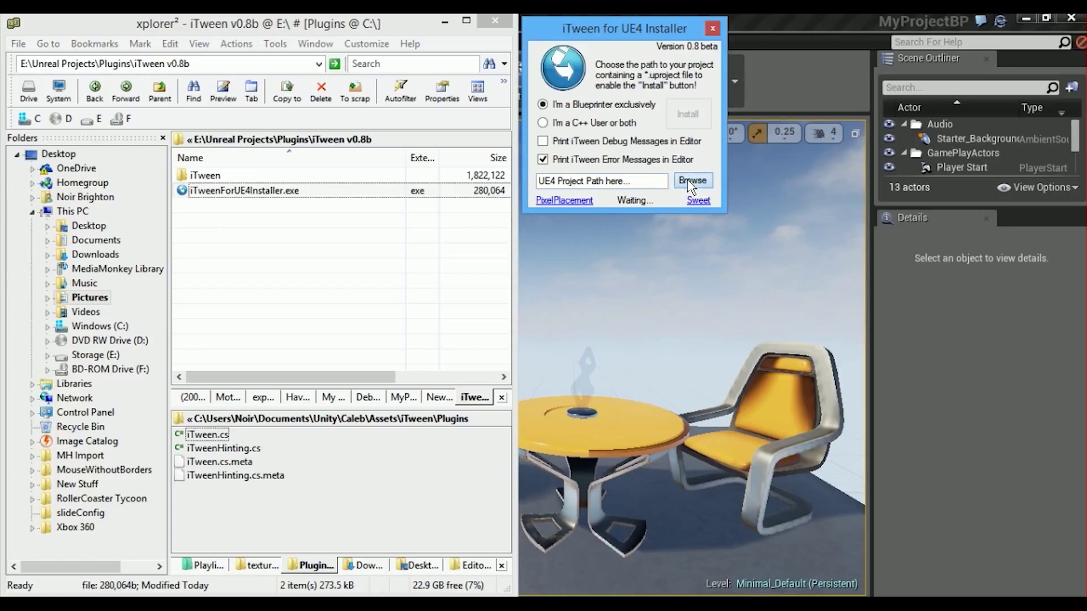
pyautogui.click(693, 180)
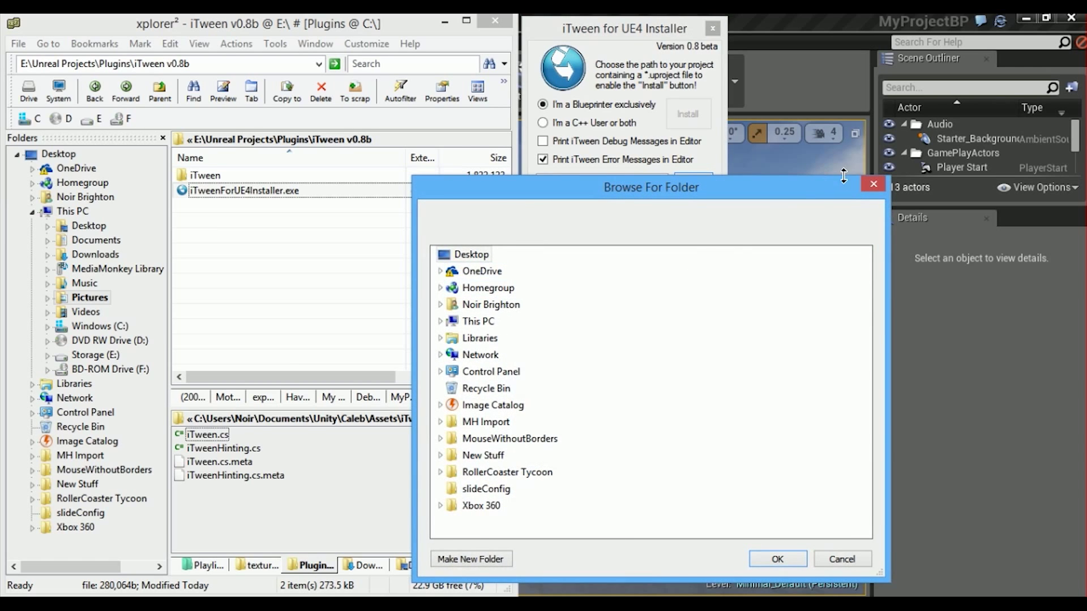
pyautogui.click(842, 559)
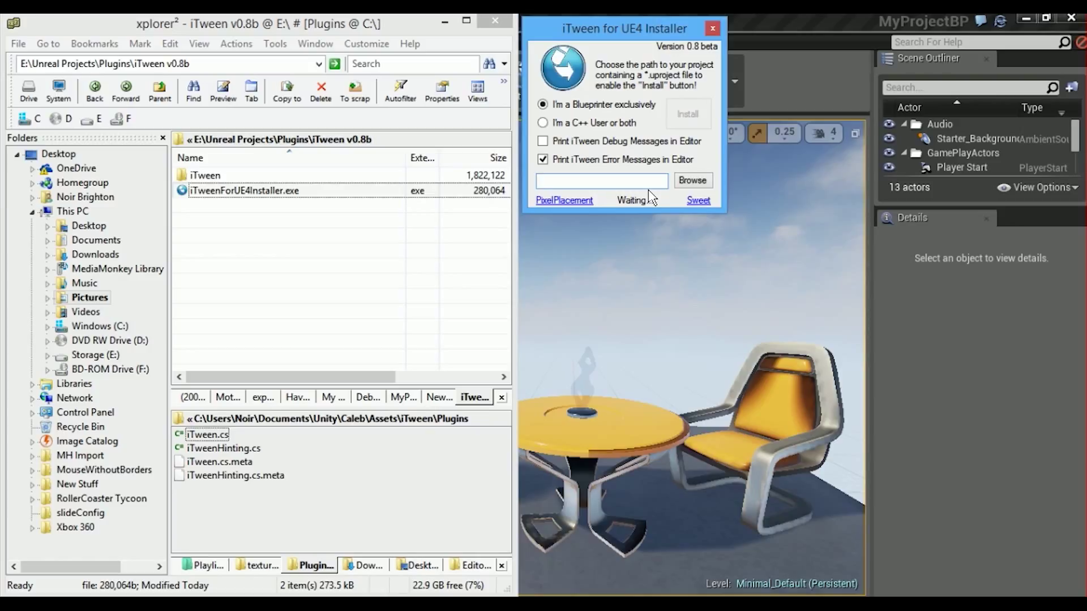
pyautogui.write('E:\\Unreal Projects\\')
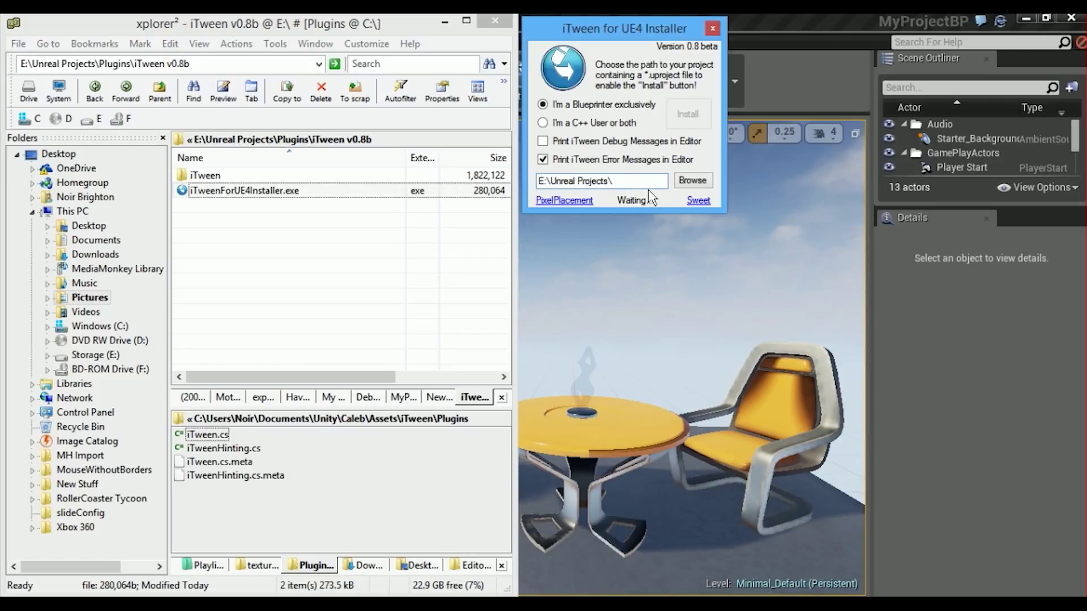
pyautogui.write('MyProjectBP')
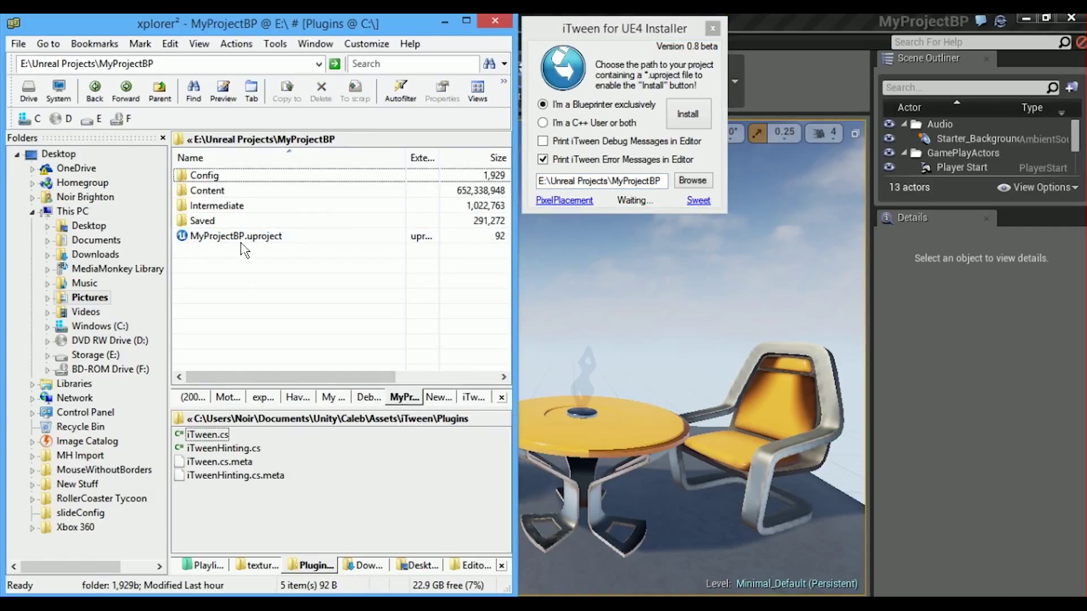
# Run the Blueprint-only install into MyProjectBP until the installer reports Done!
pyautogui.click(236, 236)
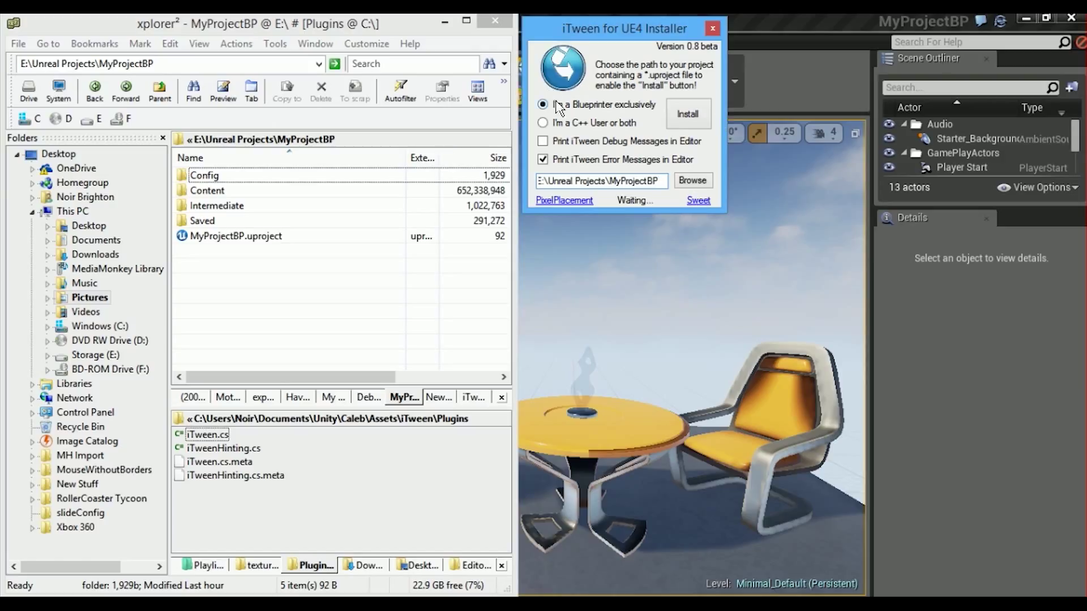
pyautogui.click(541, 104)
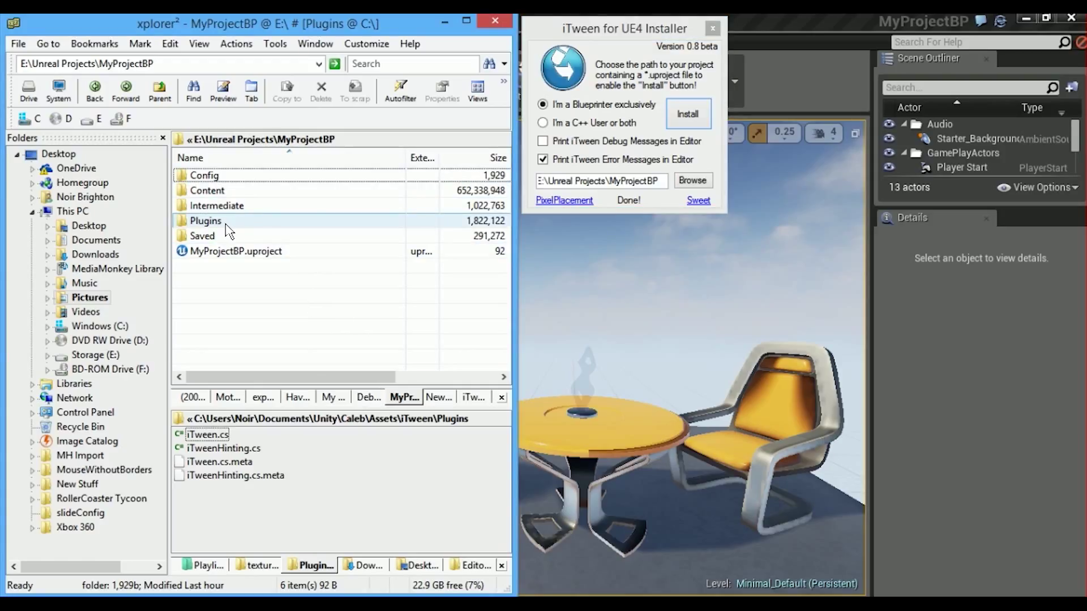
# Enter the new Plugins folder and select the iTween.uplugin descriptor
pyautogui.click(205, 220)
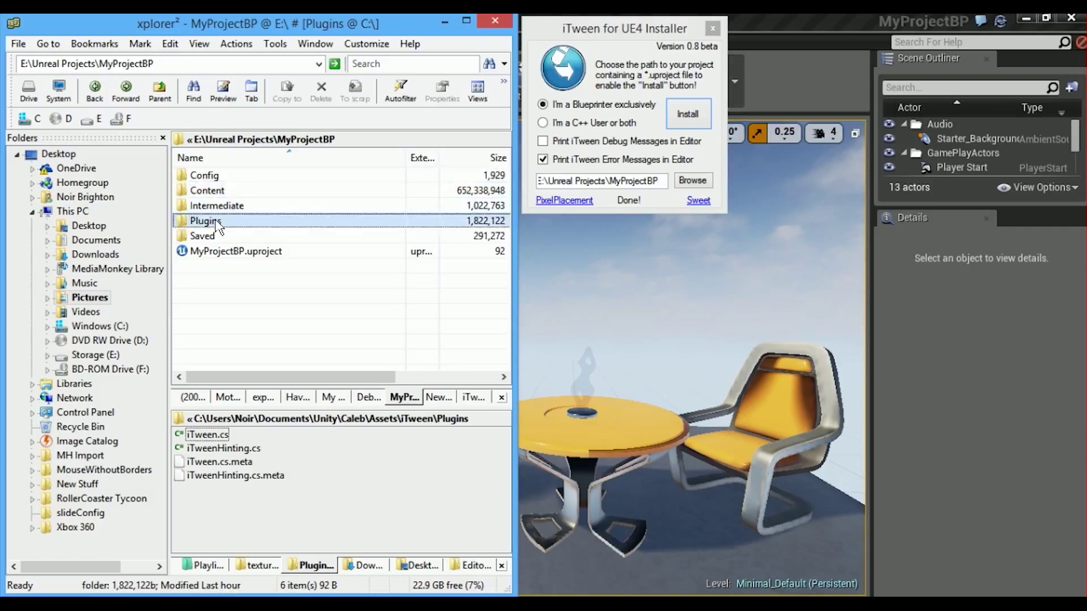
pyautogui.doubleClick(205, 221)
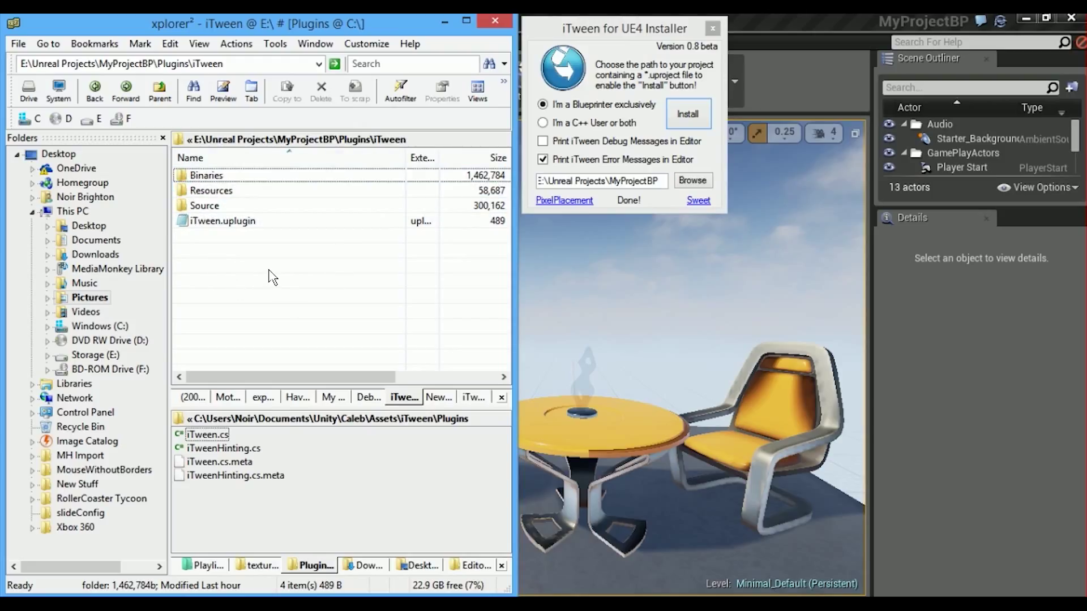
pyautogui.moveTo(288, 251)
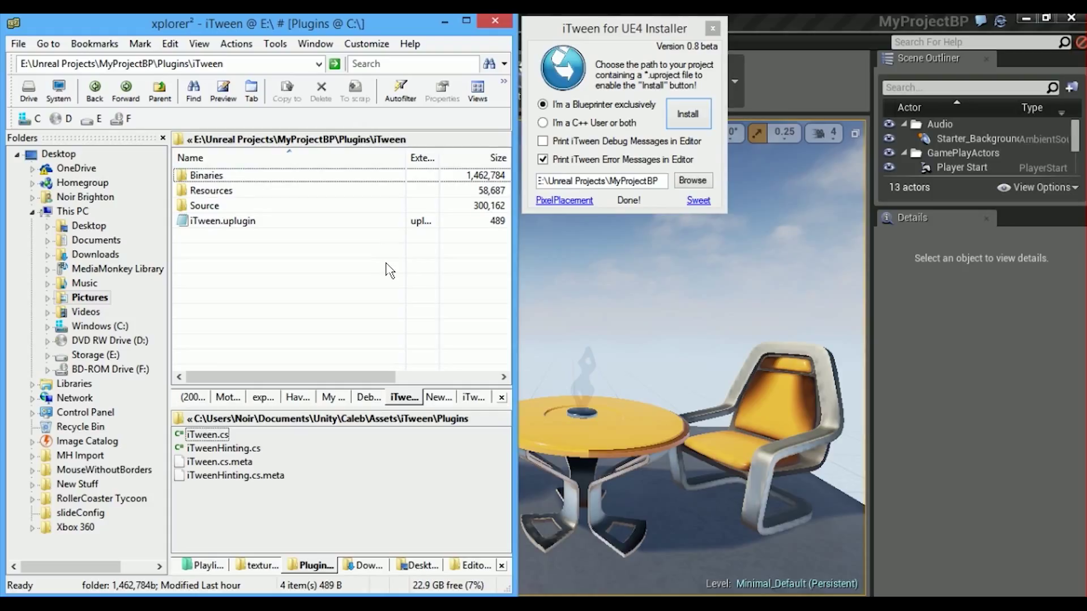
pyautogui.moveTo(701, 62)
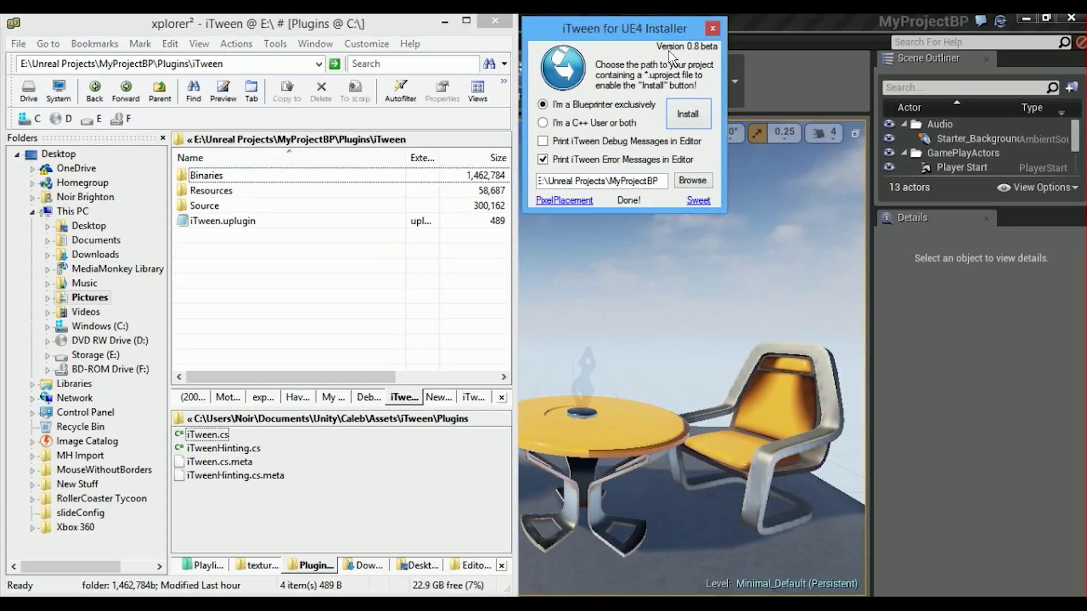
pyautogui.click(223, 220)
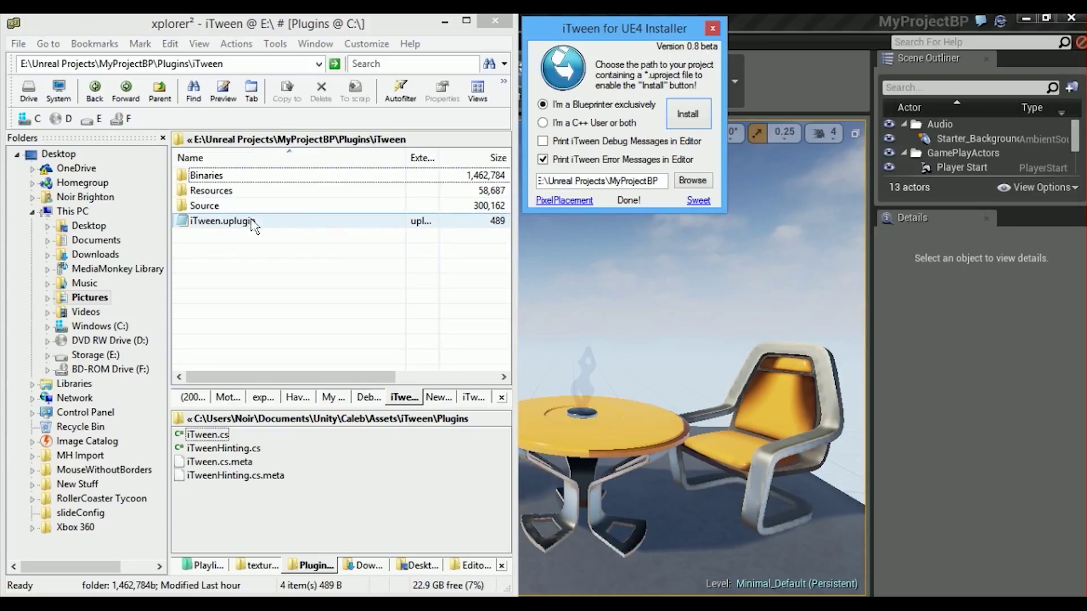
pyautogui.moveTo(211, 228)
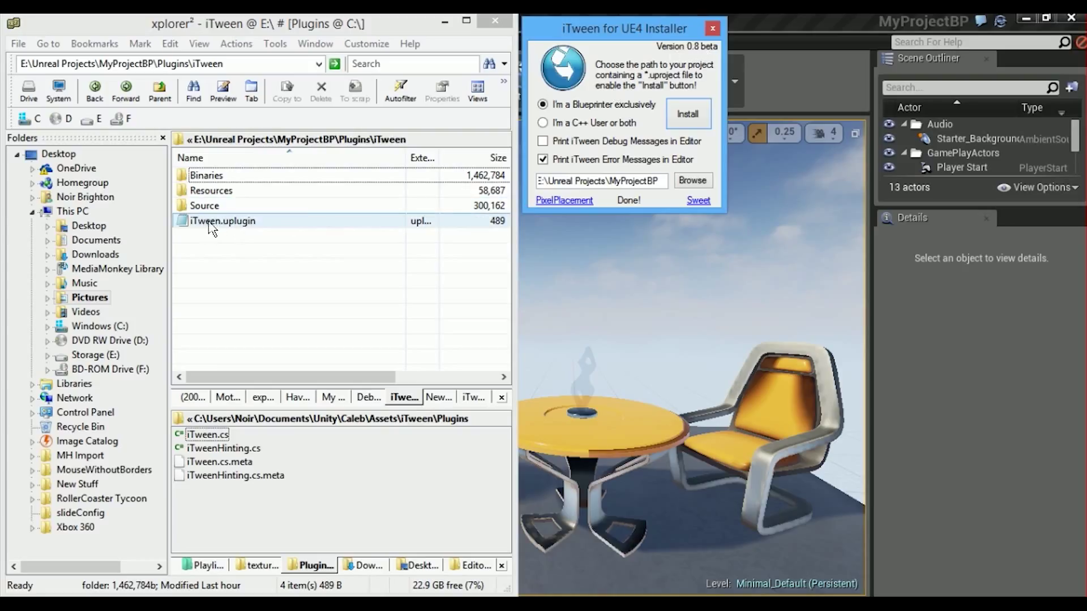
pyautogui.moveTo(233, 228)
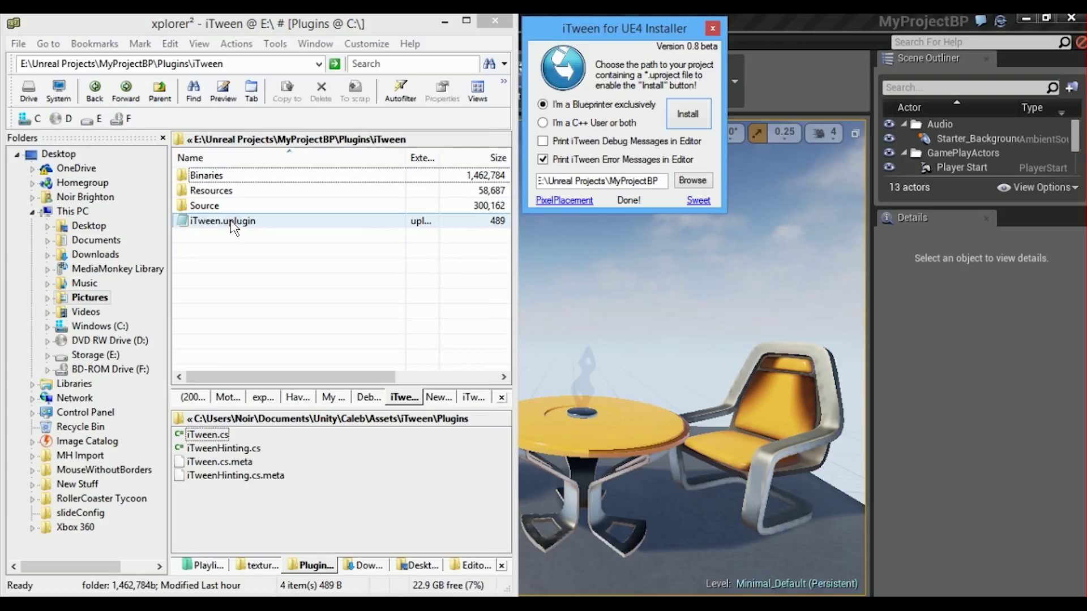
# View iTween.uplugin in Notepad via Open with…, then close it
pyautogui.rightClick(222, 221)
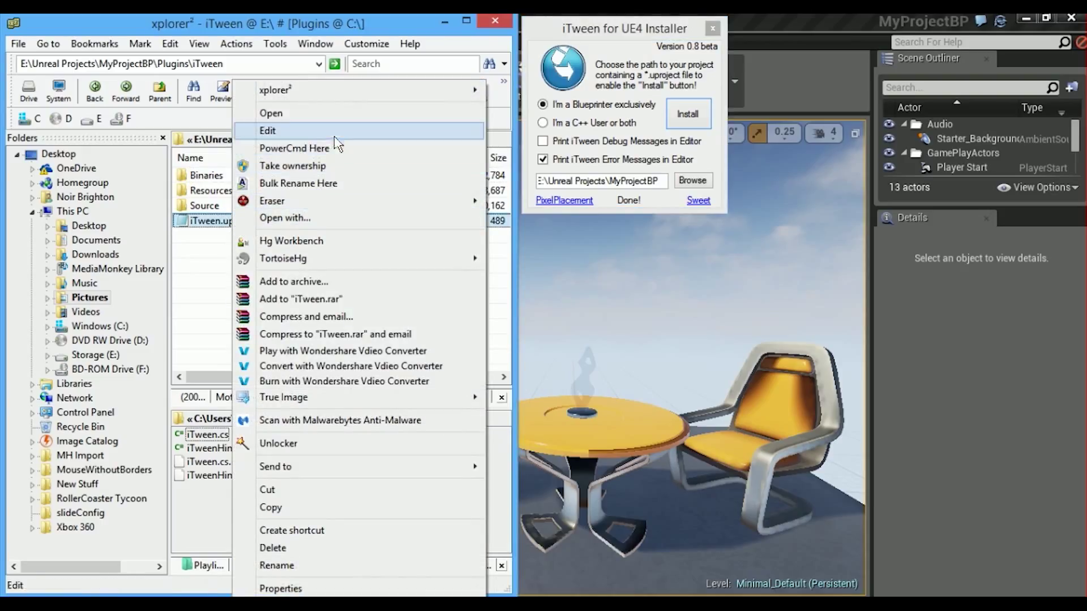
pyautogui.moveTo(347, 222)
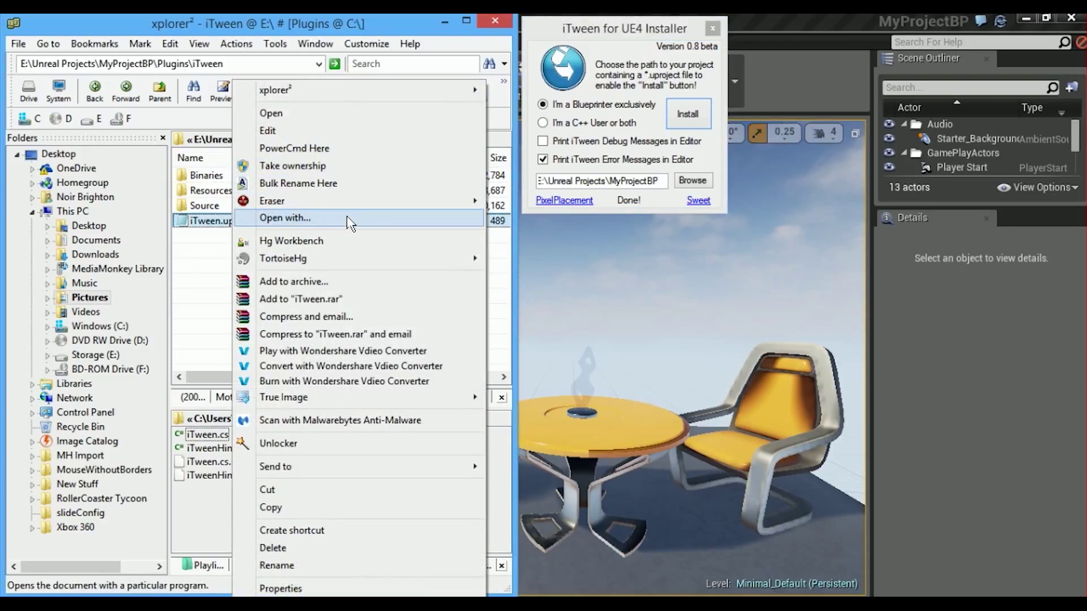
pyautogui.click(285, 219)
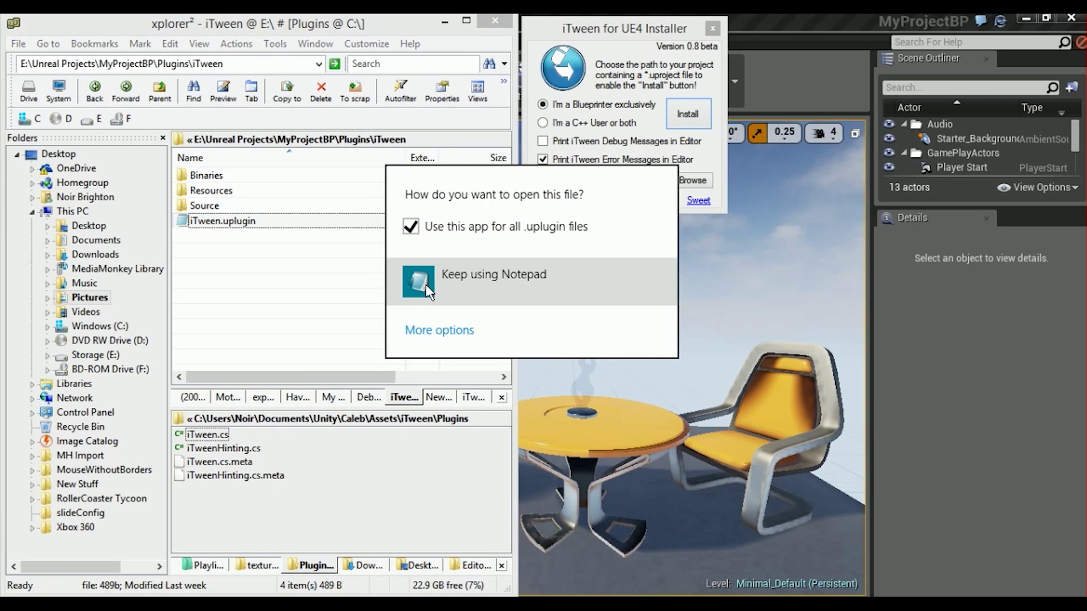
pyautogui.click(494, 283)
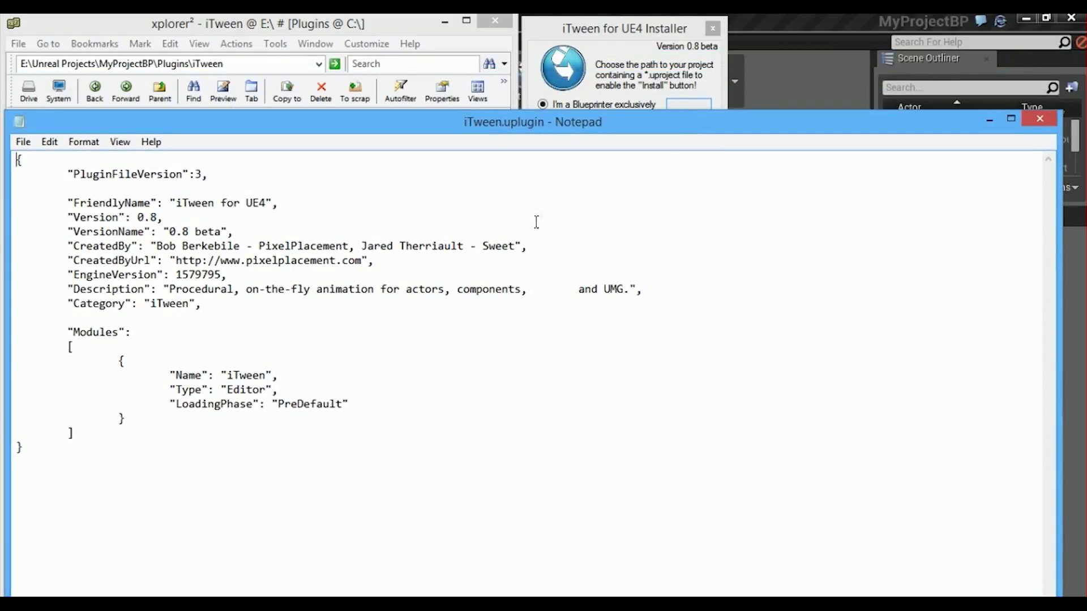
pyautogui.moveTo(1039, 120)
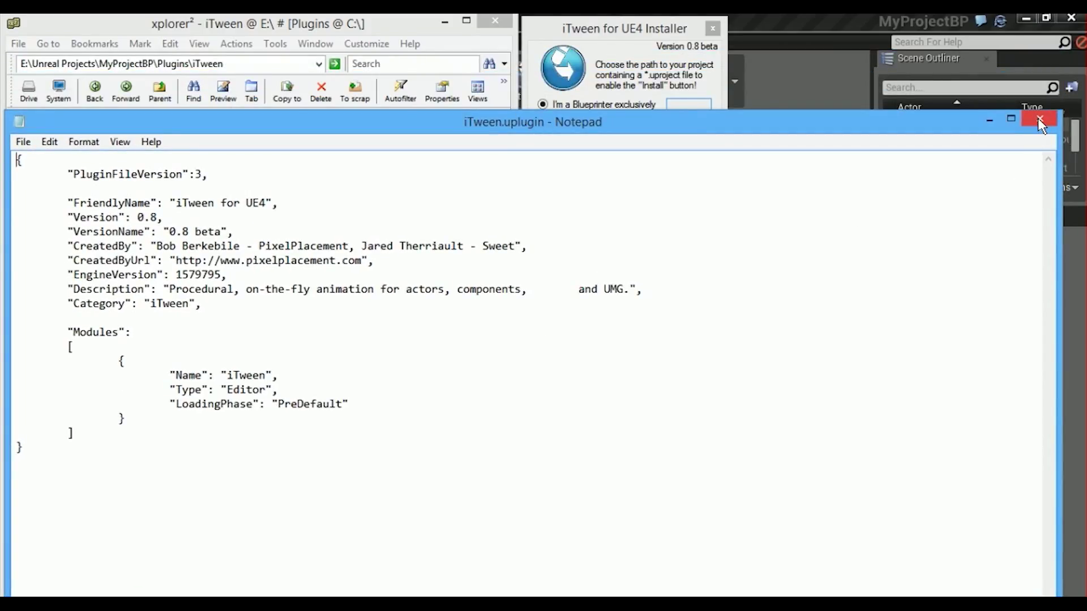
pyautogui.click(1036, 120)
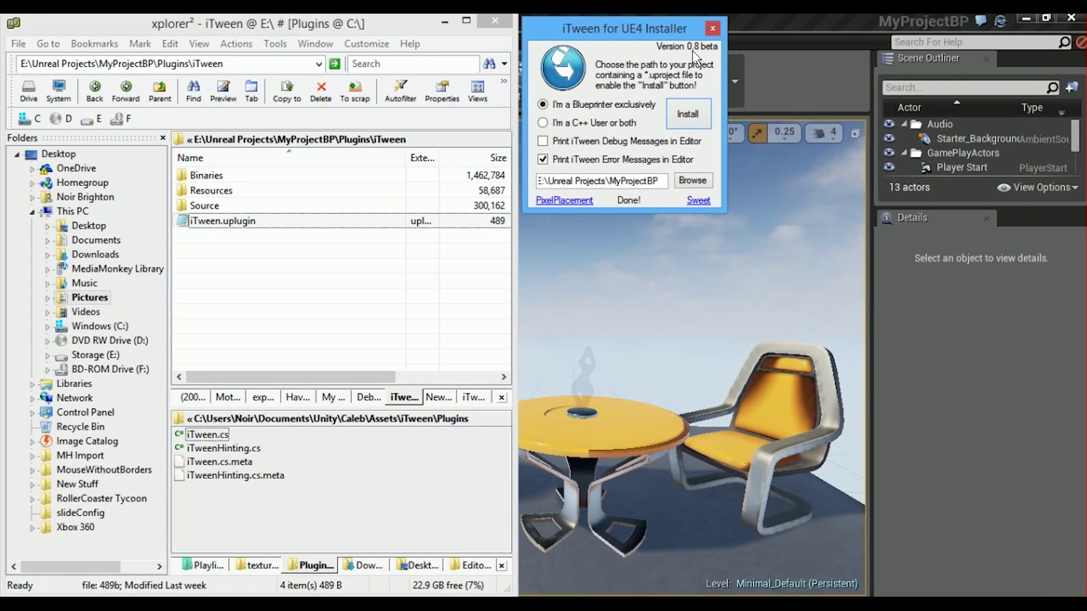
# Go back to the MyProjectBP folder and launch MyProjectBP.uproject
pyautogui.click(94, 88)
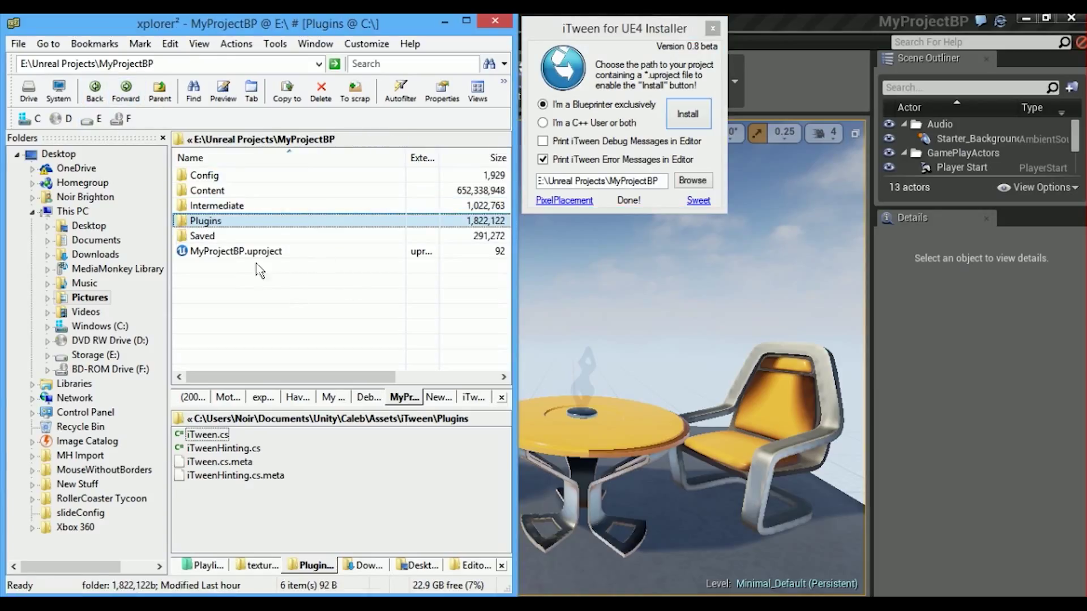
pyautogui.click(235, 251)
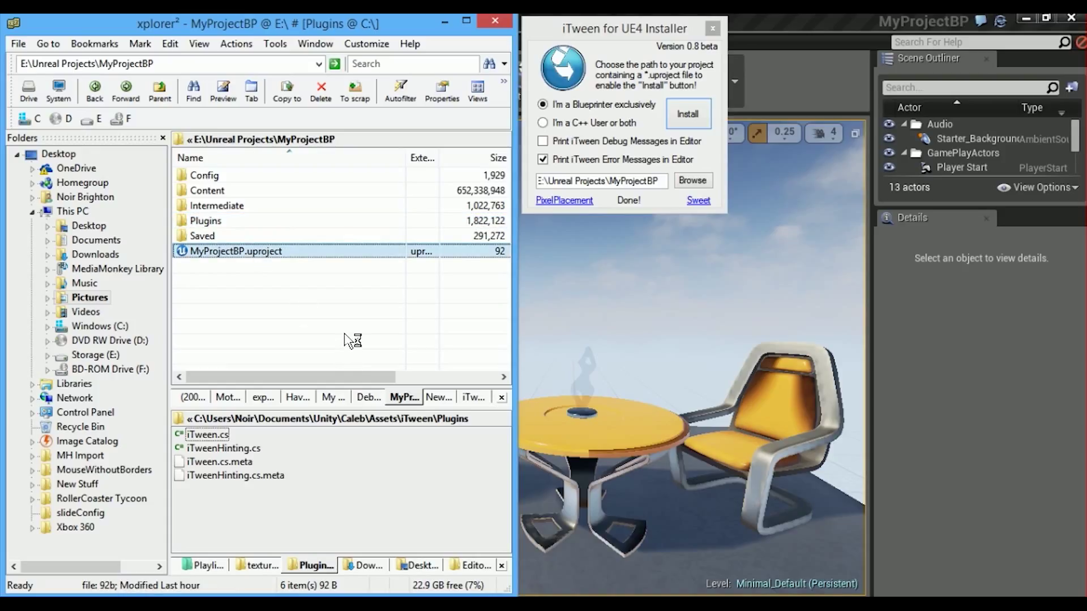
pyautogui.doubleClick(233, 251)
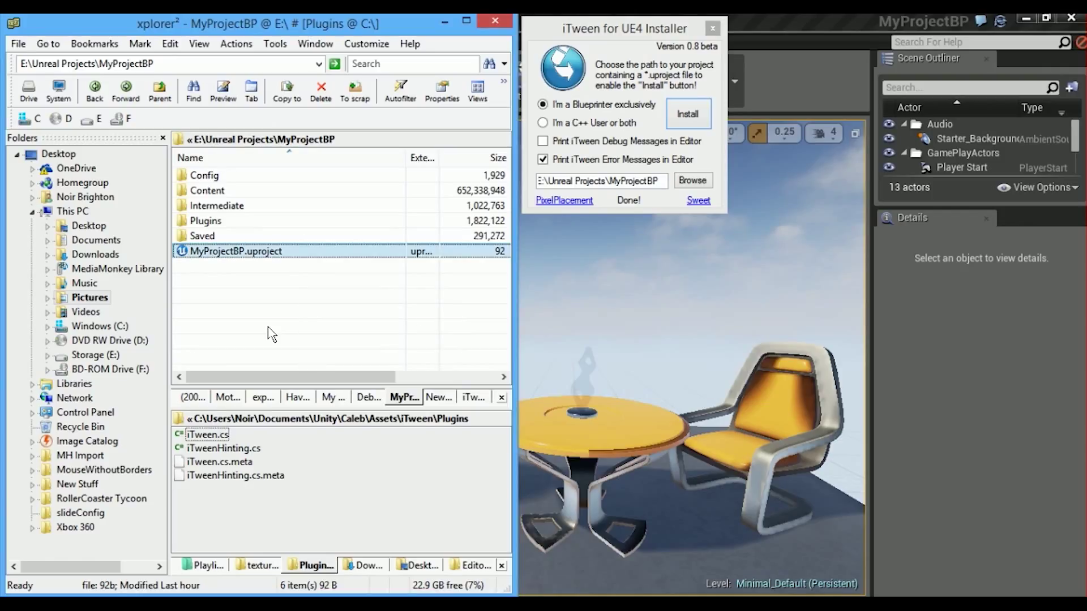
# Bring the Unreal Editor forward and enable Realtime in the viewport options
pyautogui.click(713, 29)
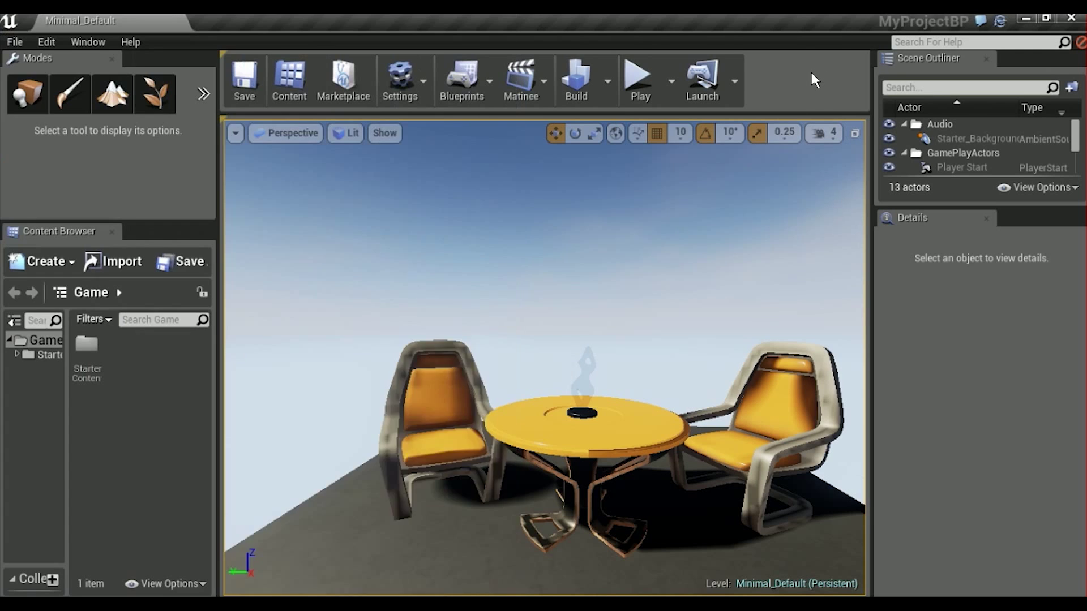
pyautogui.click(235, 134)
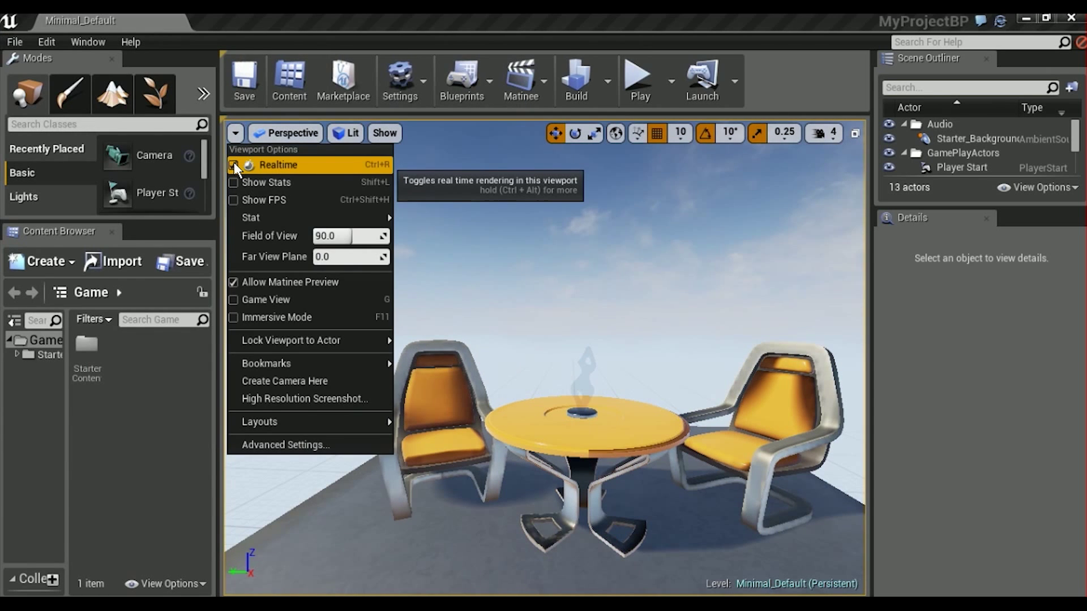
pyautogui.click(234, 165)
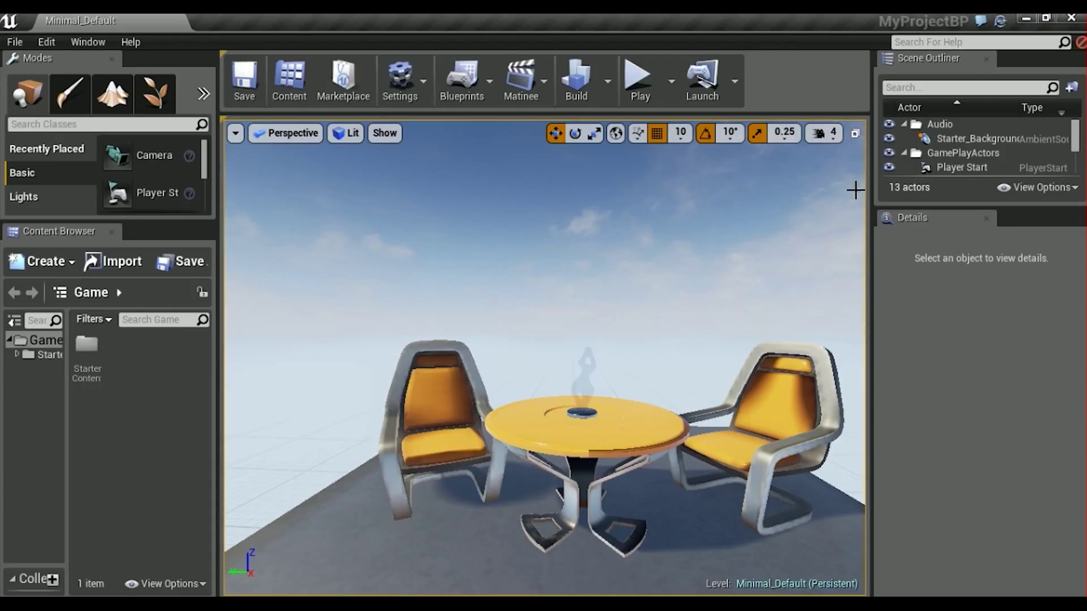
# Open the Level Blueprint's Event Graph and expand the I Tween node actions category
pyautogui.click(462, 77)
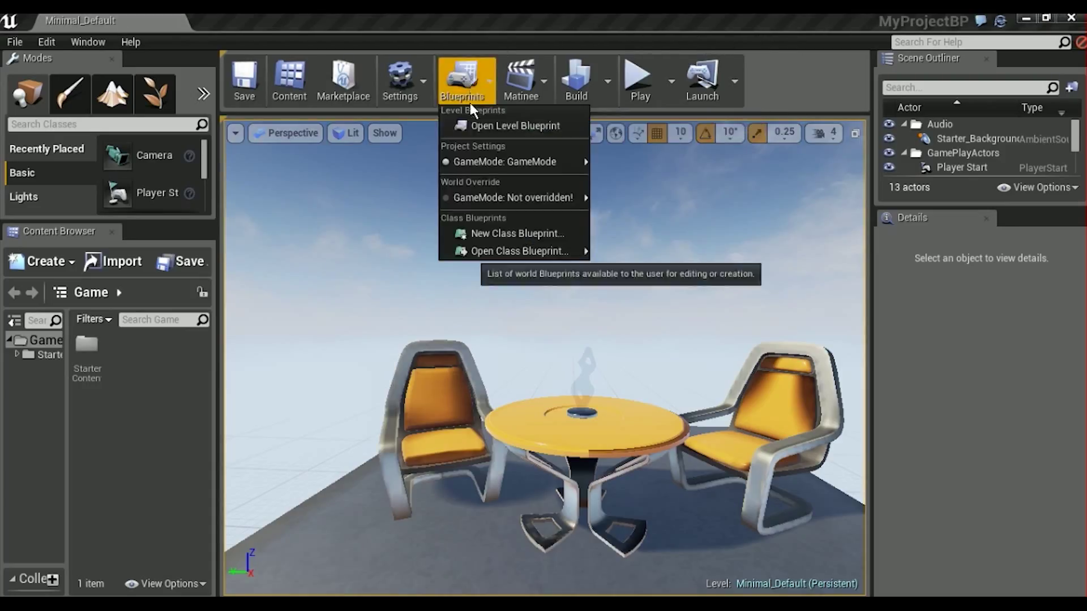
pyautogui.click(519, 124)
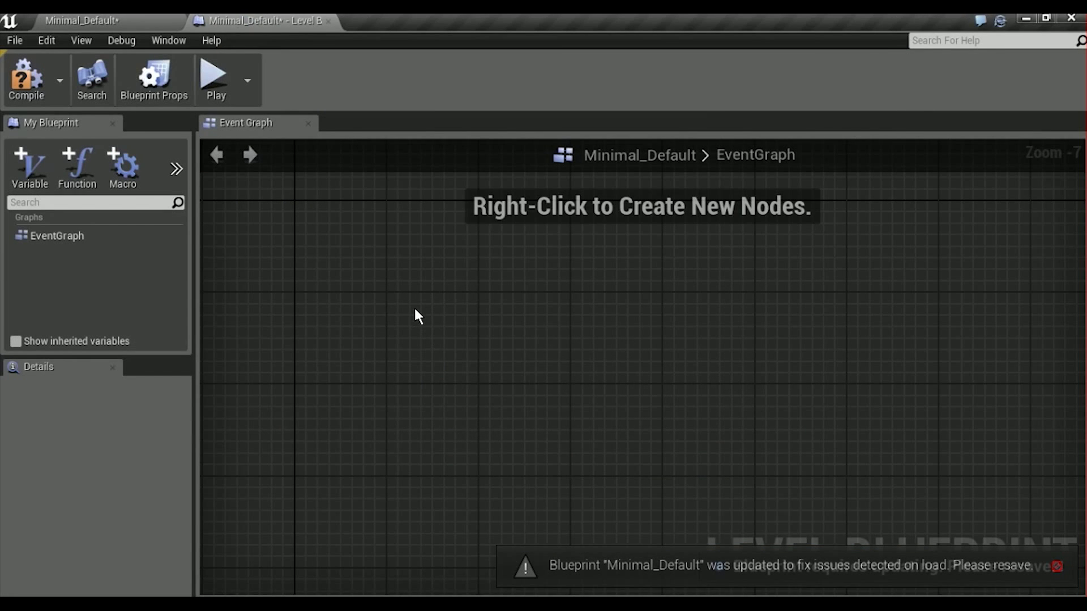
pyautogui.rightClick(416, 317)
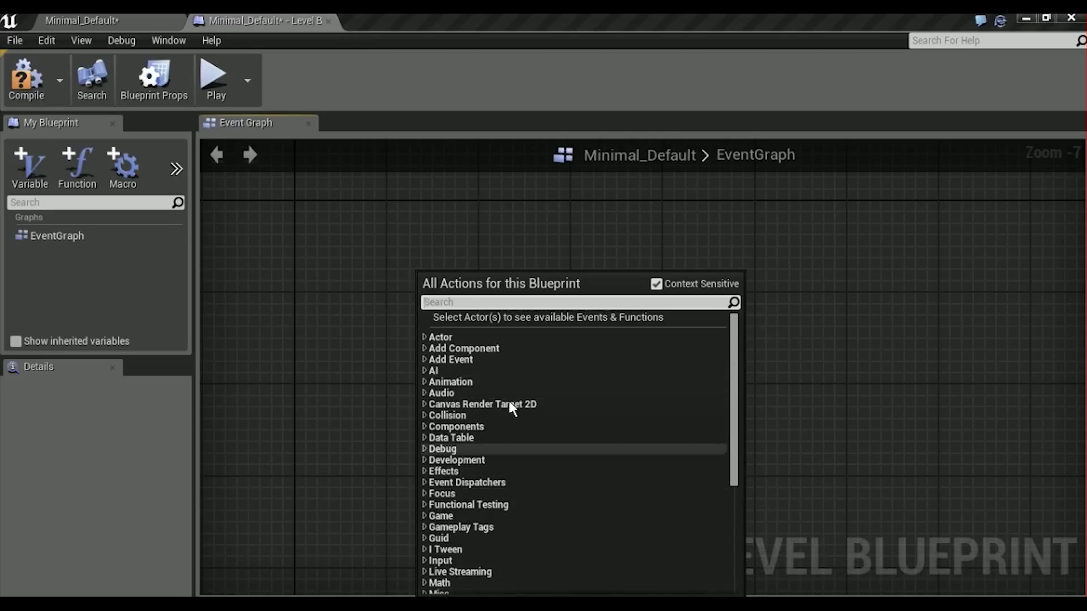
pyautogui.moveTo(691, 397)
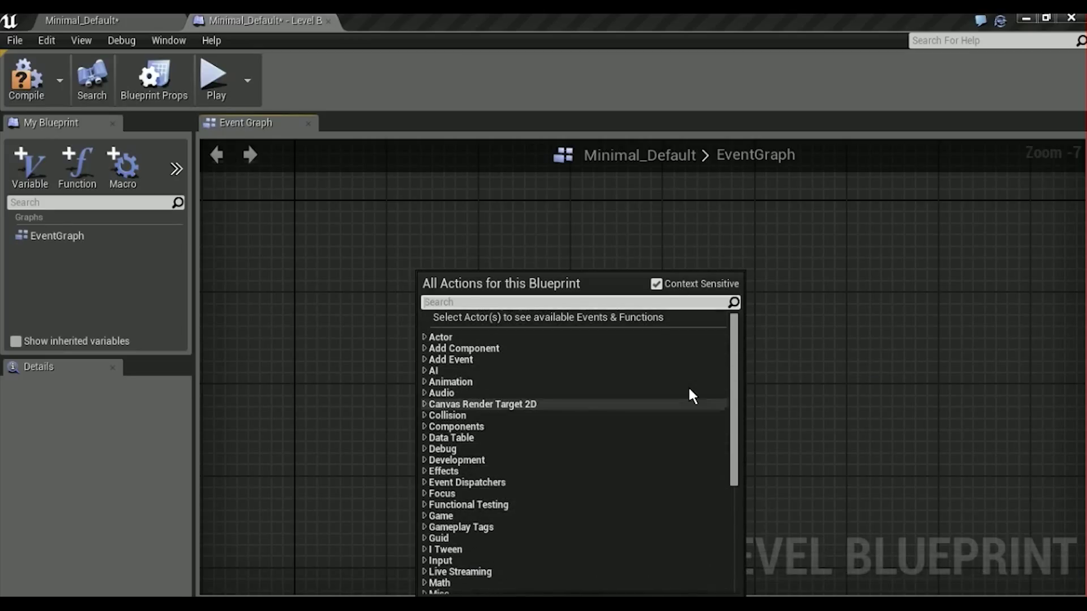
pyautogui.moveTo(426, 555)
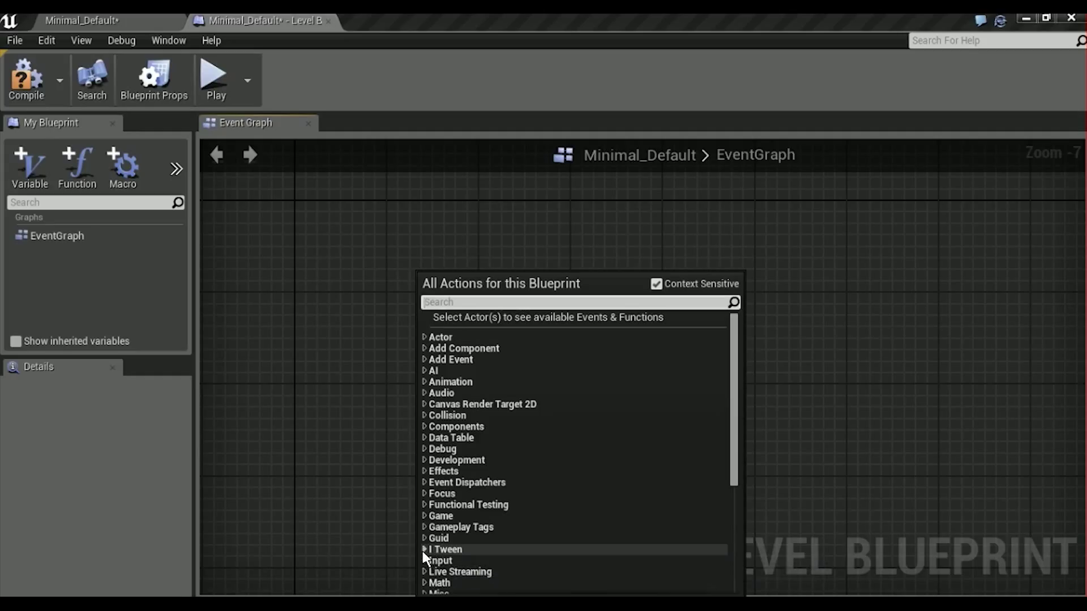
pyautogui.click(425, 549)
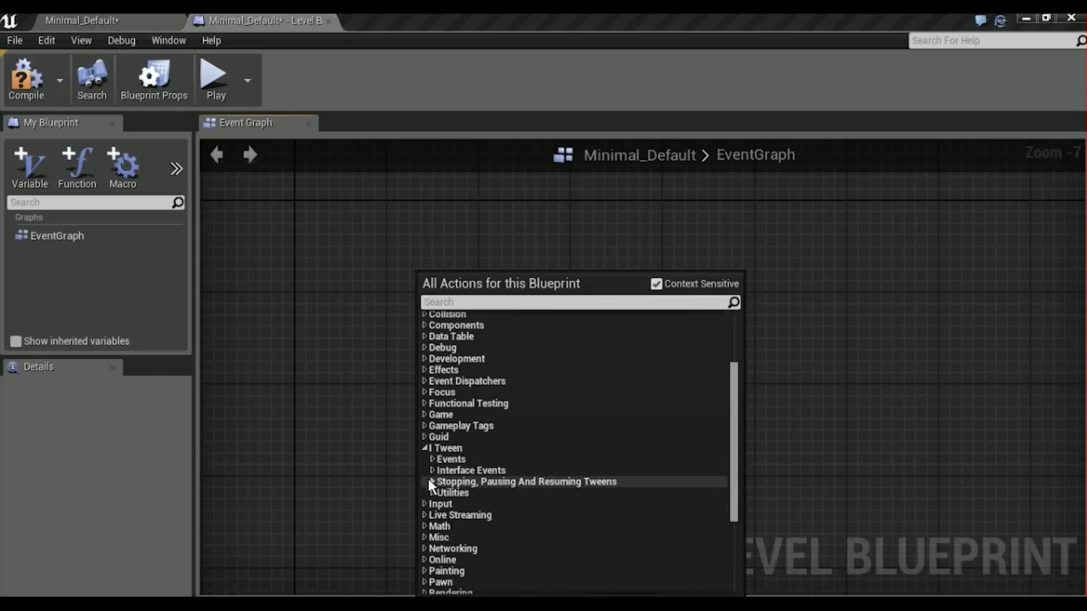
pyautogui.moveTo(437, 482)
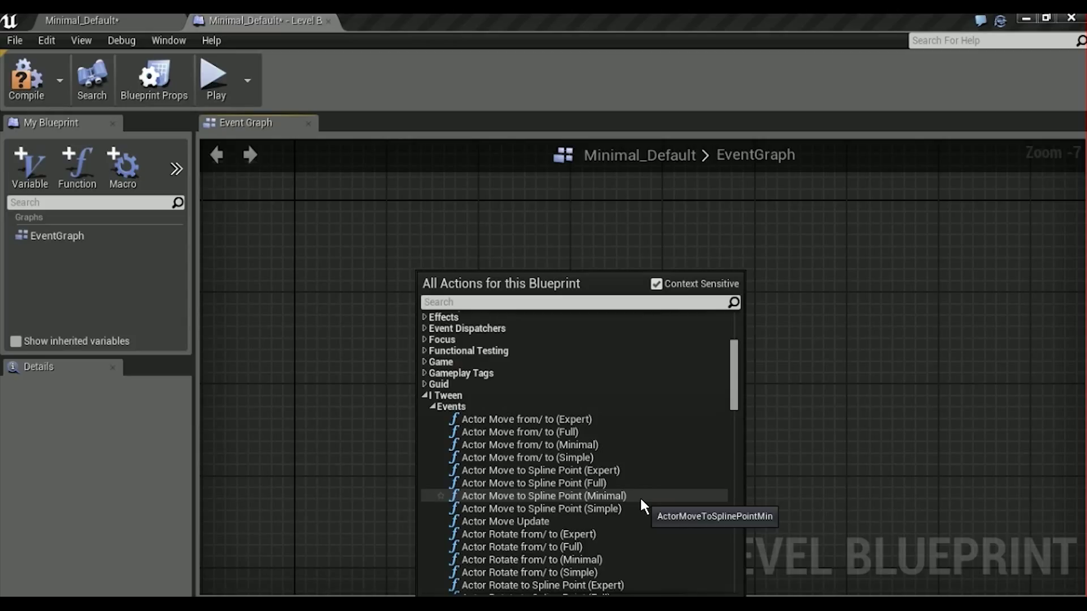
pyautogui.moveTo(362, 319)
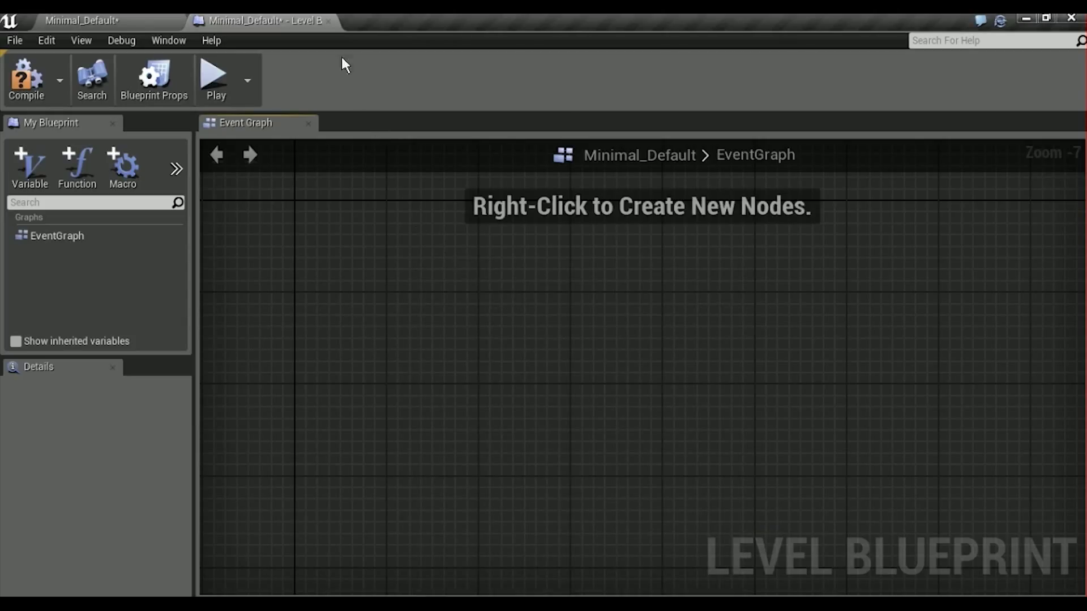
pyautogui.moveTo(396, 301)
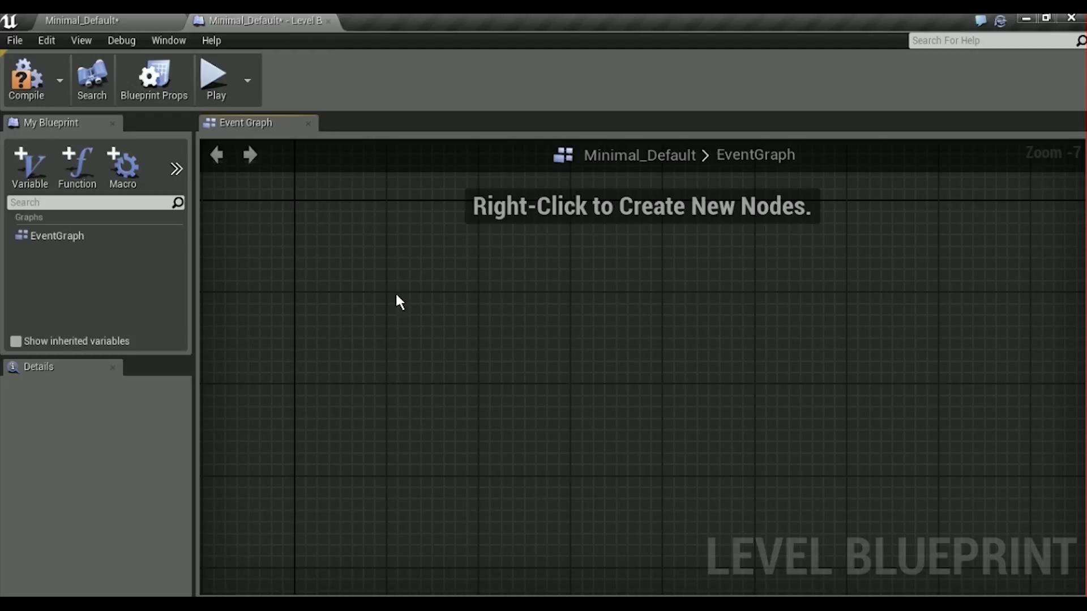
pyautogui.moveTo(1016, 97)
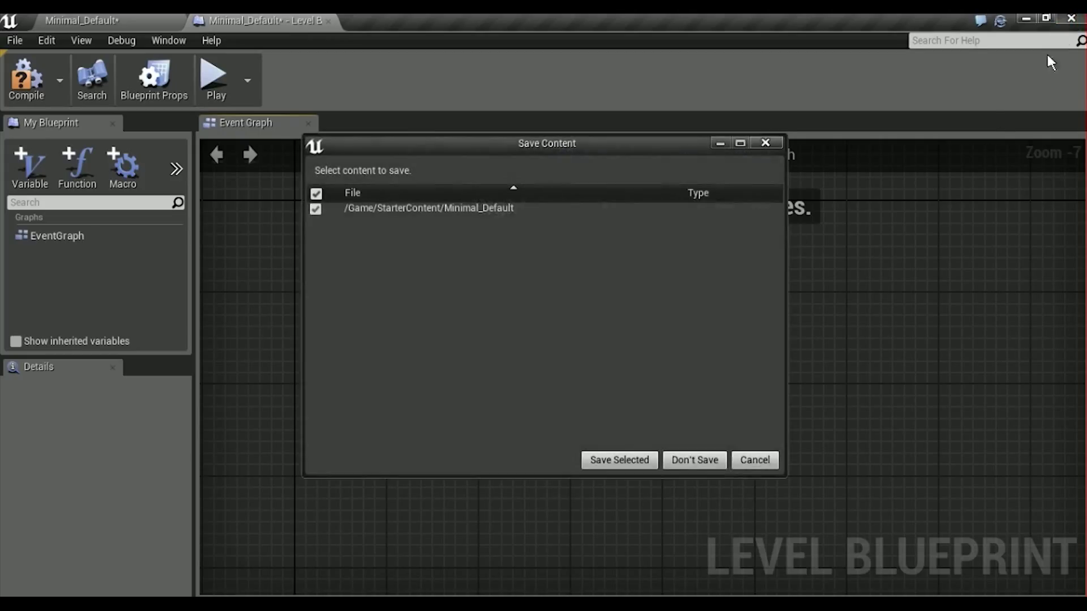
pyautogui.moveTo(694, 467)
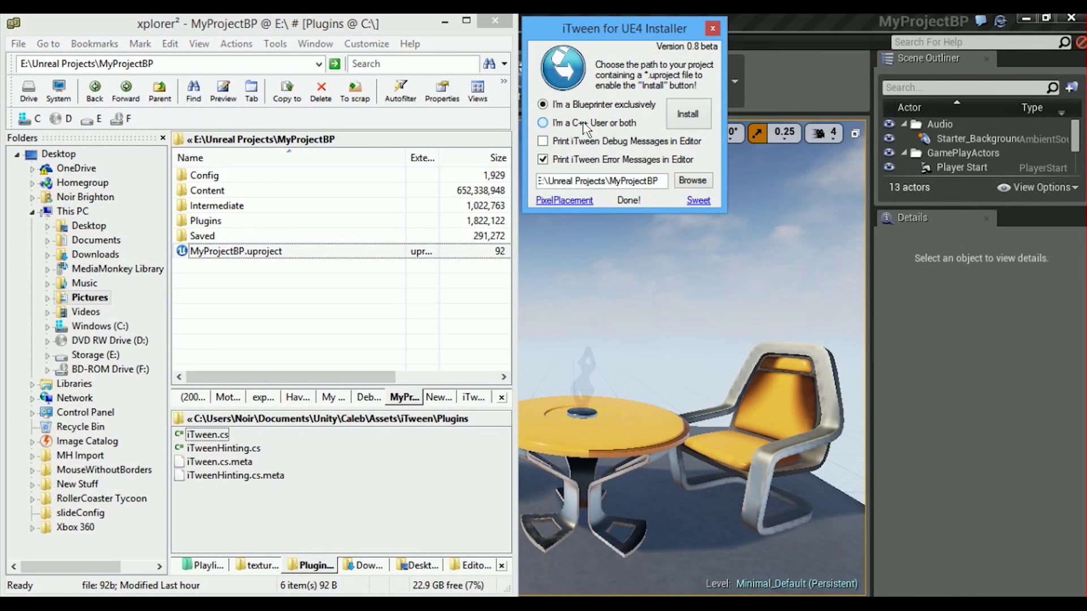
# Choose 'I'm a C++ User or both', point the path at MyProjectCAuto, and install iTween
pyautogui.click(541, 122)
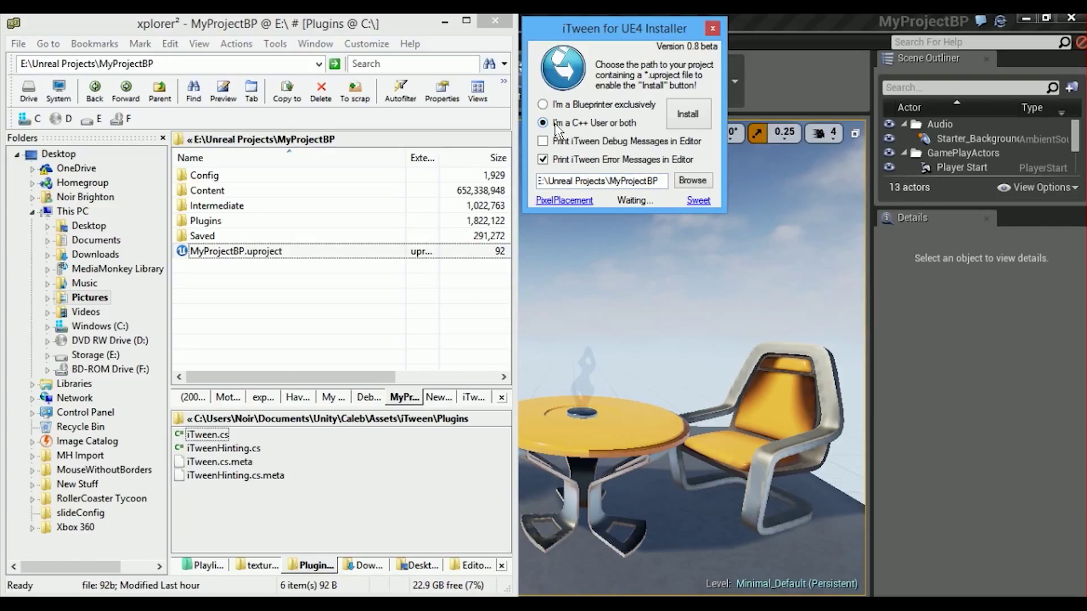
pyautogui.moveTo(635, 131)
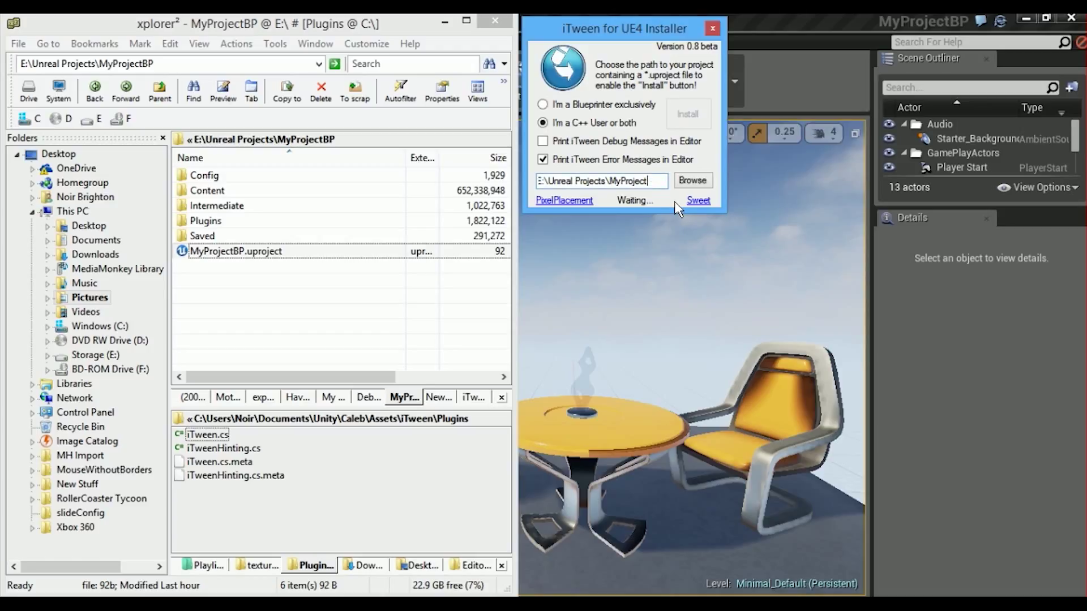
pyautogui.write('CAuto')
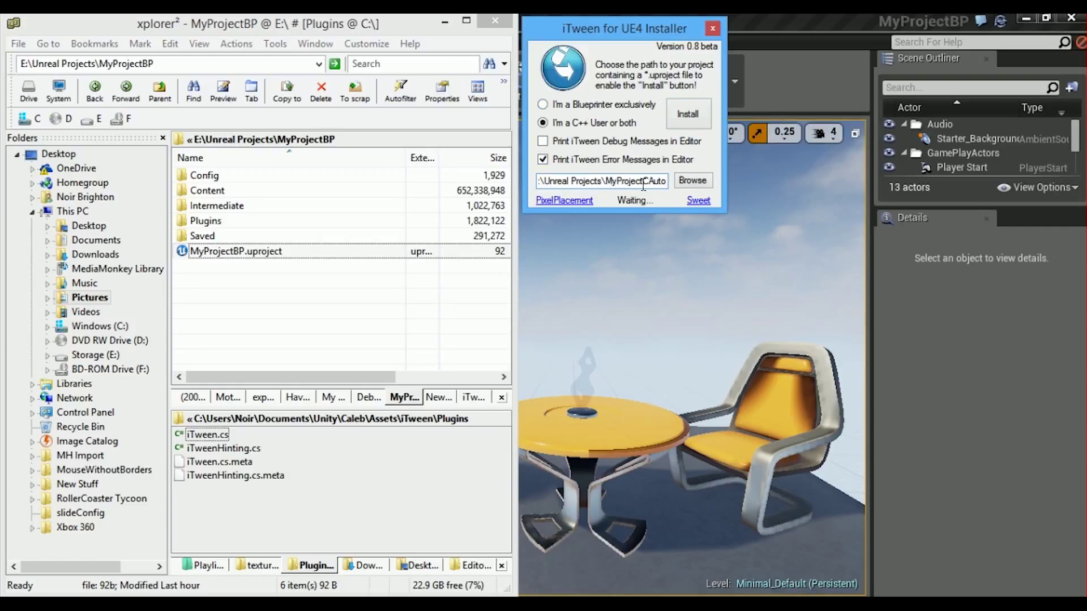
pyautogui.moveTo(602, 50)
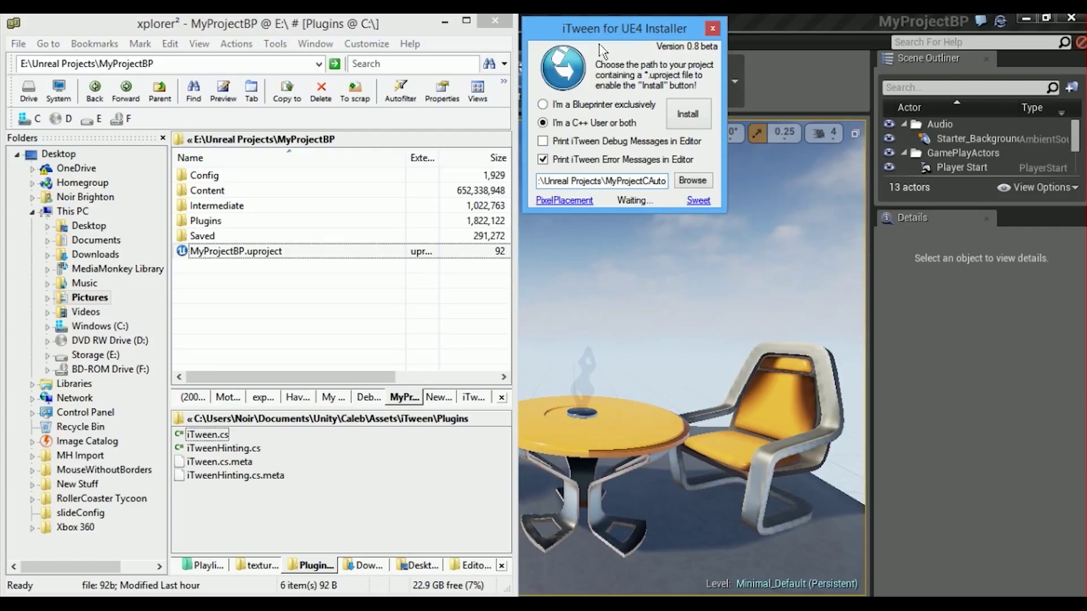
pyautogui.click(542, 140)
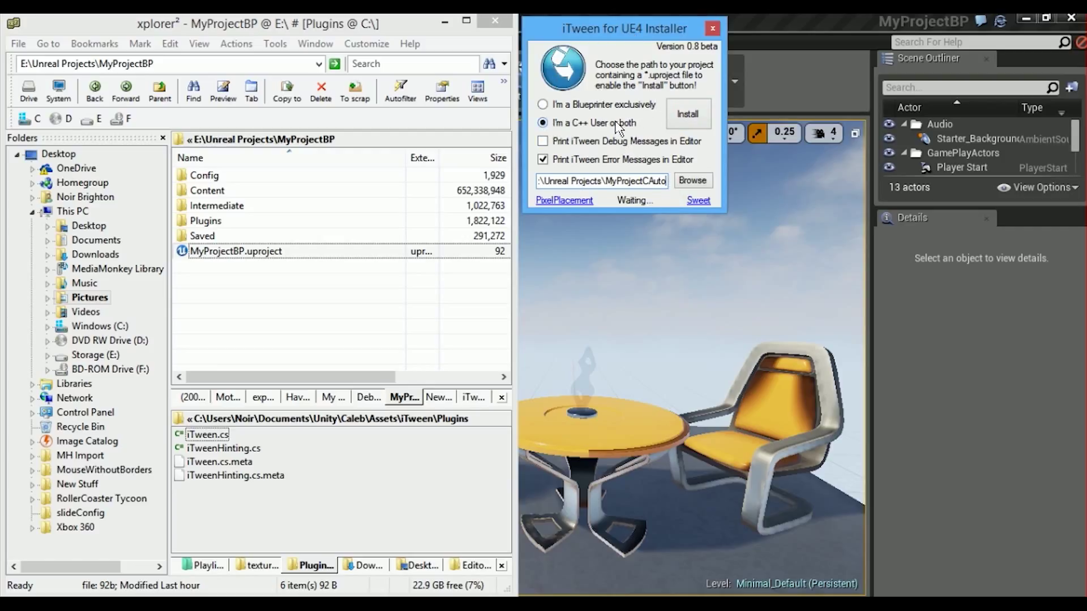
pyautogui.click(688, 113)
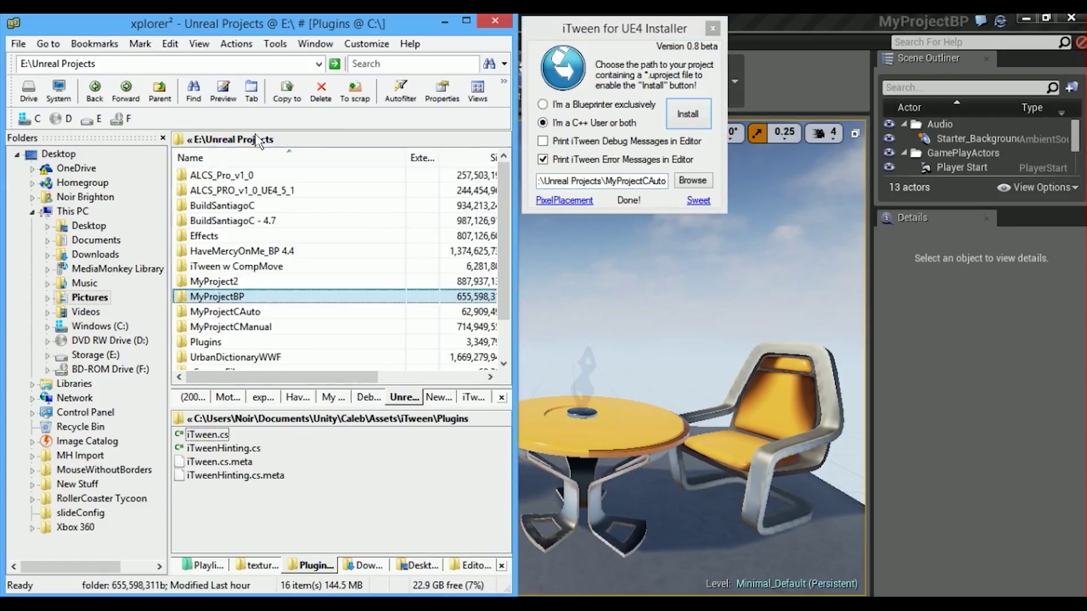
# Browse into Source\MyProjectCAuto\iTween and select iTAux.cpp and iTAux.h
pyautogui.doubleClick(224, 312)
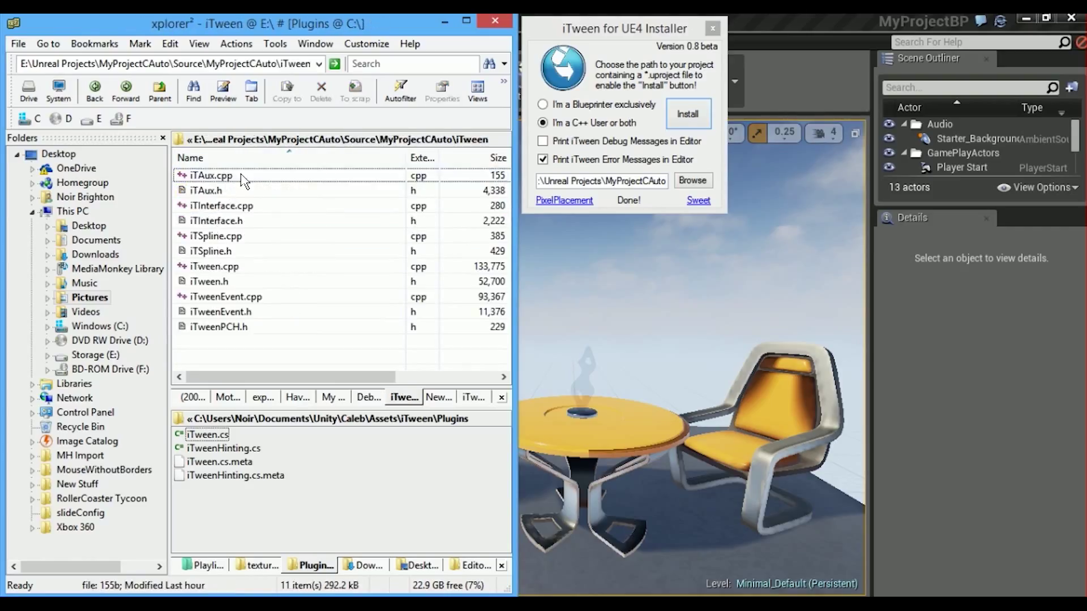
pyautogui.click(218, 326)
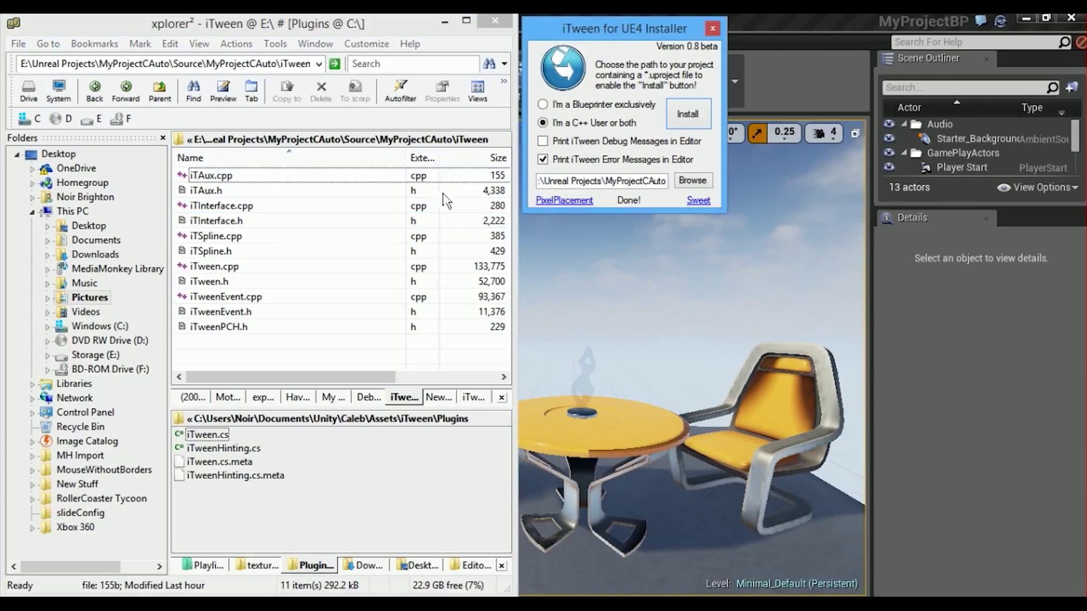
pyautogui.click(229, 176)
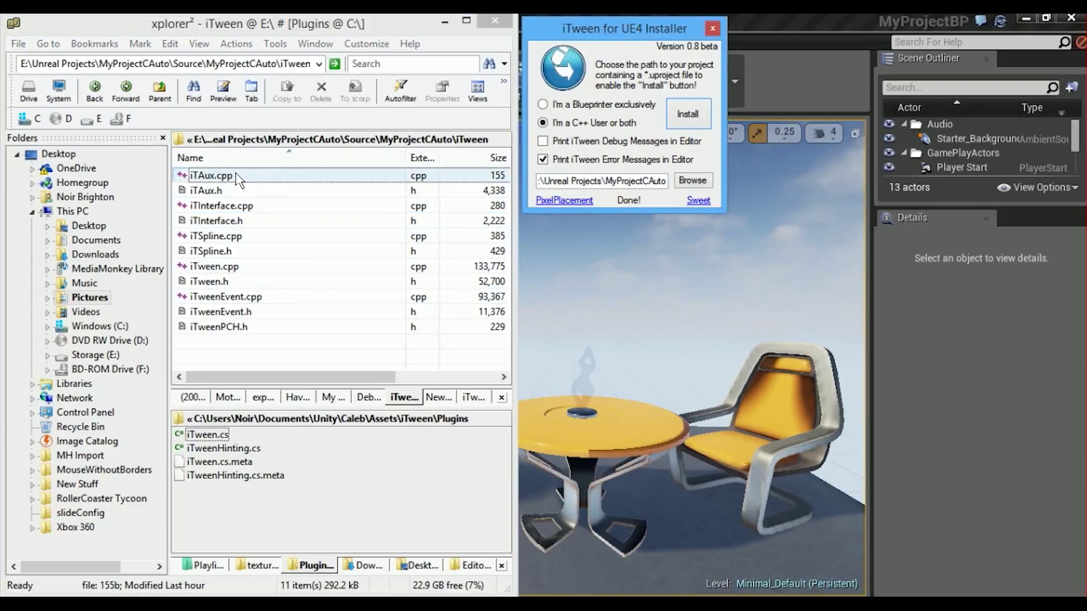
pyautogui.click(205, 190)
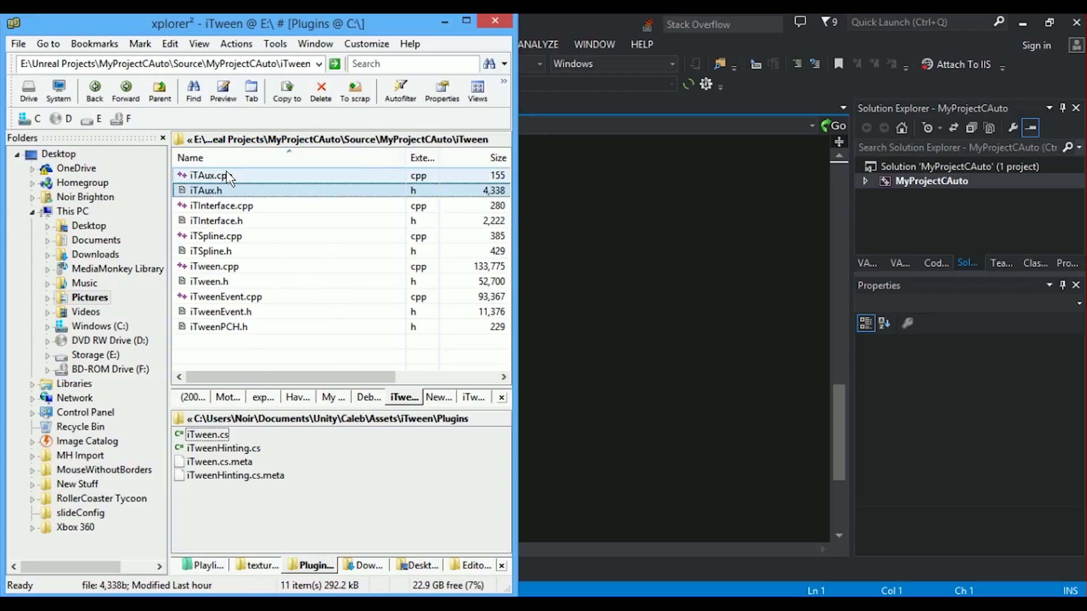
# Open iTAux.cpp and iTAux.h in Visual Studio to review their #include lines
pyautogui.doubleClick(205, 176)
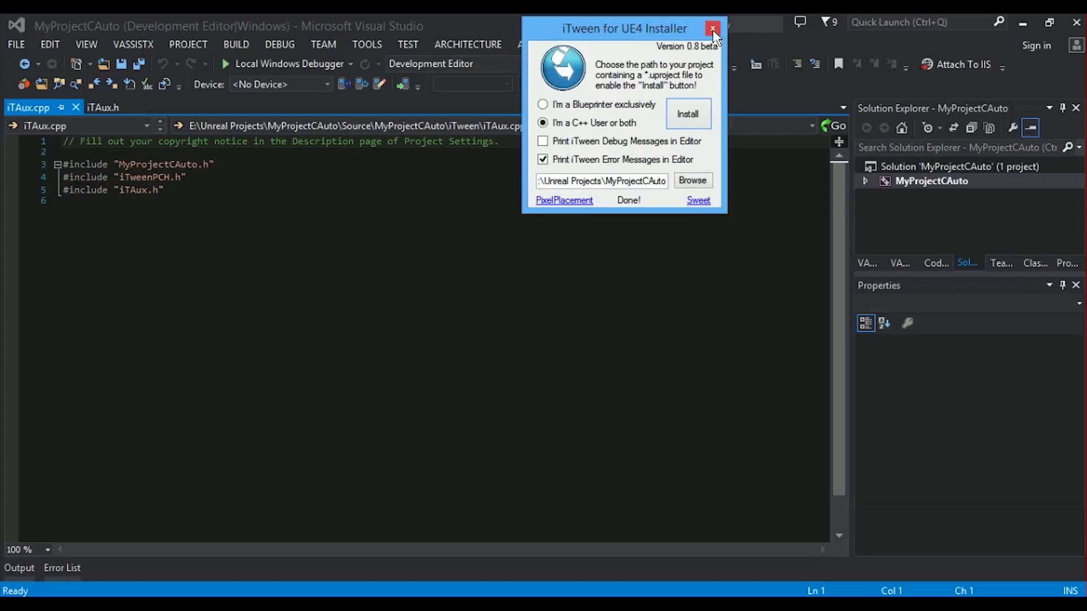
pyautogui.moveTo(715, 29)
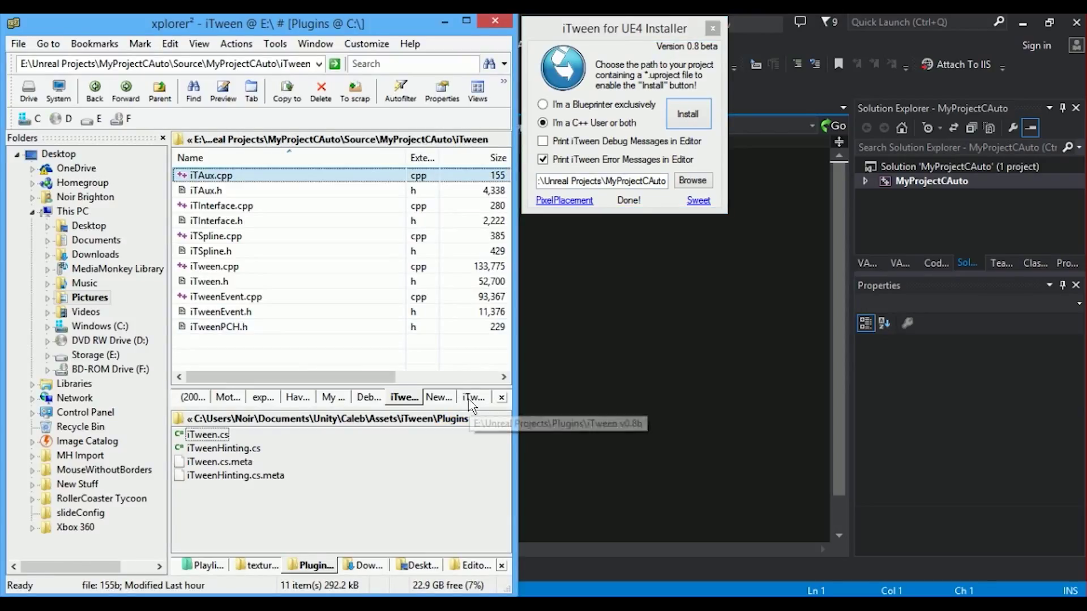
# Select all files in iTween v0.8b's Private source folder except iTweenModule.cpp and iTweenModule.h
pyautogui.click(473, 397)
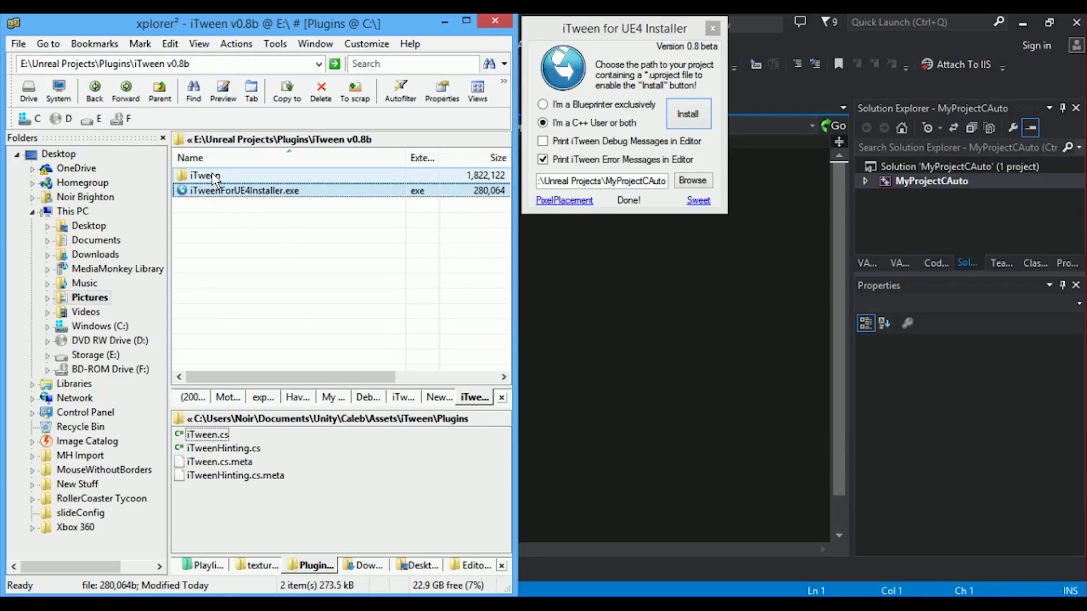
pyautogui.doubleClick(199, 176)
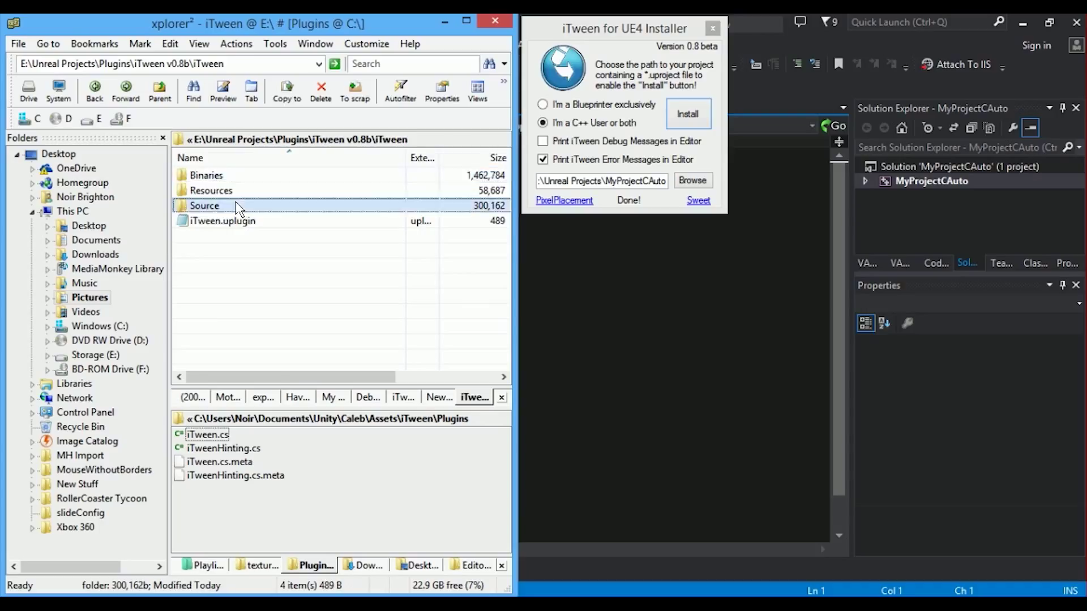
pyautogui.doubleClick(203, 205)
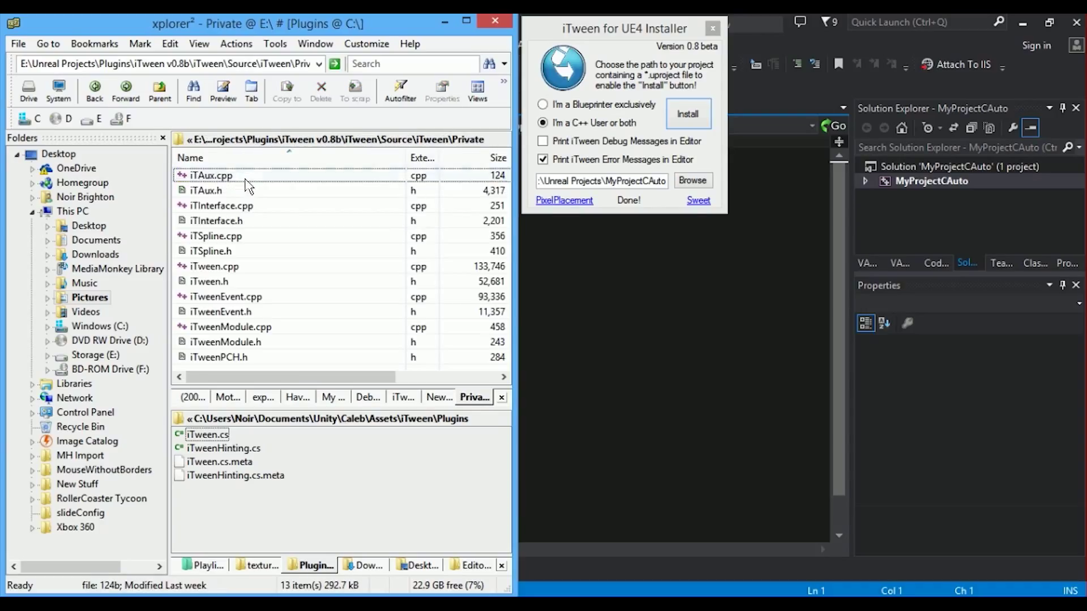
pyautogui.click(208, 281)
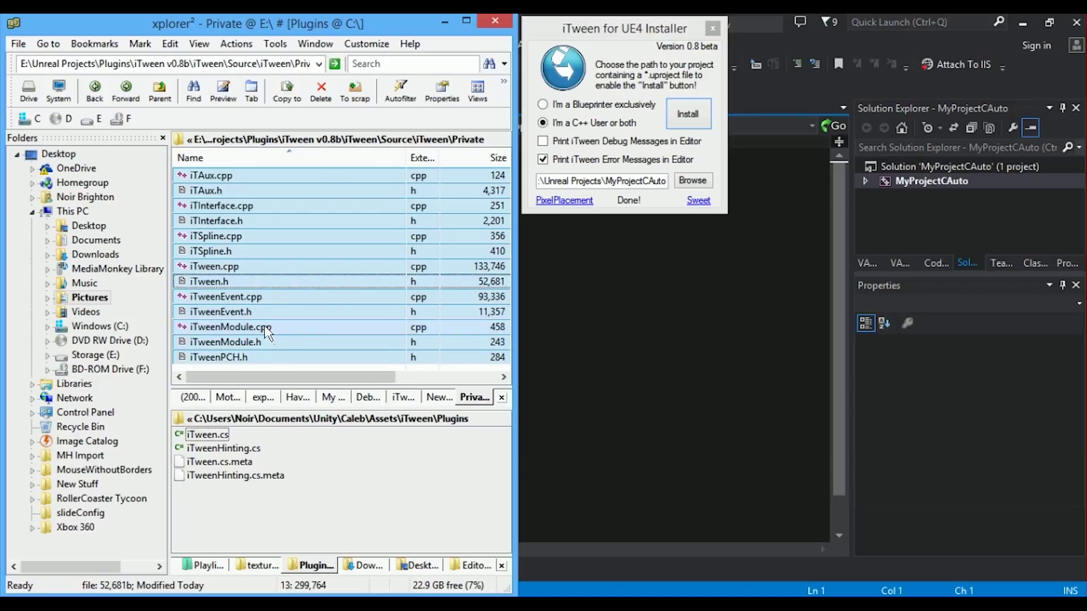
pyautogui.click(224, 342)
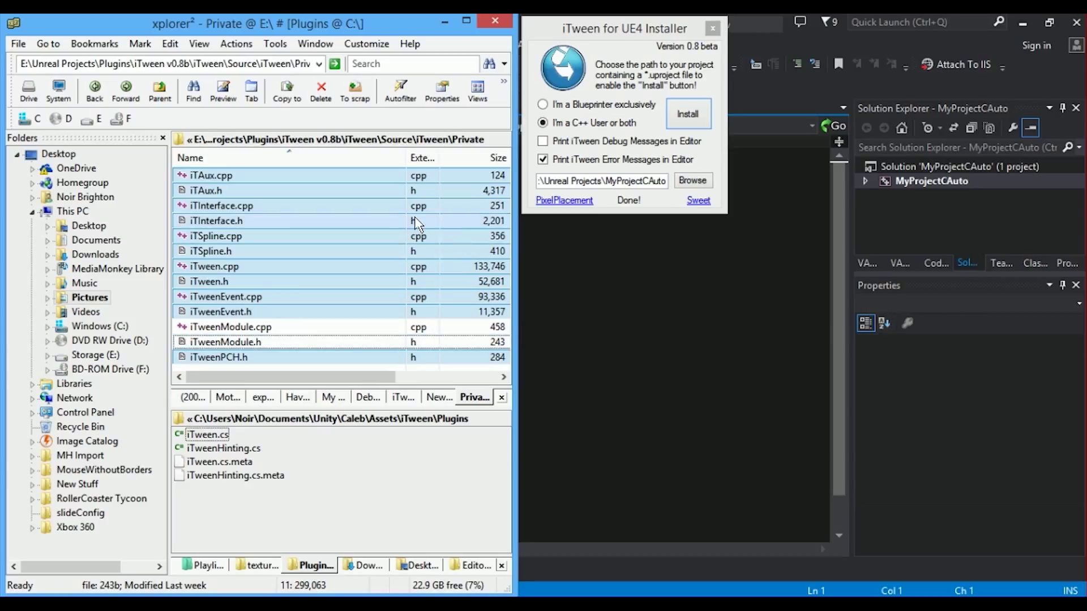
pyautogui.moveTo(419, 411)
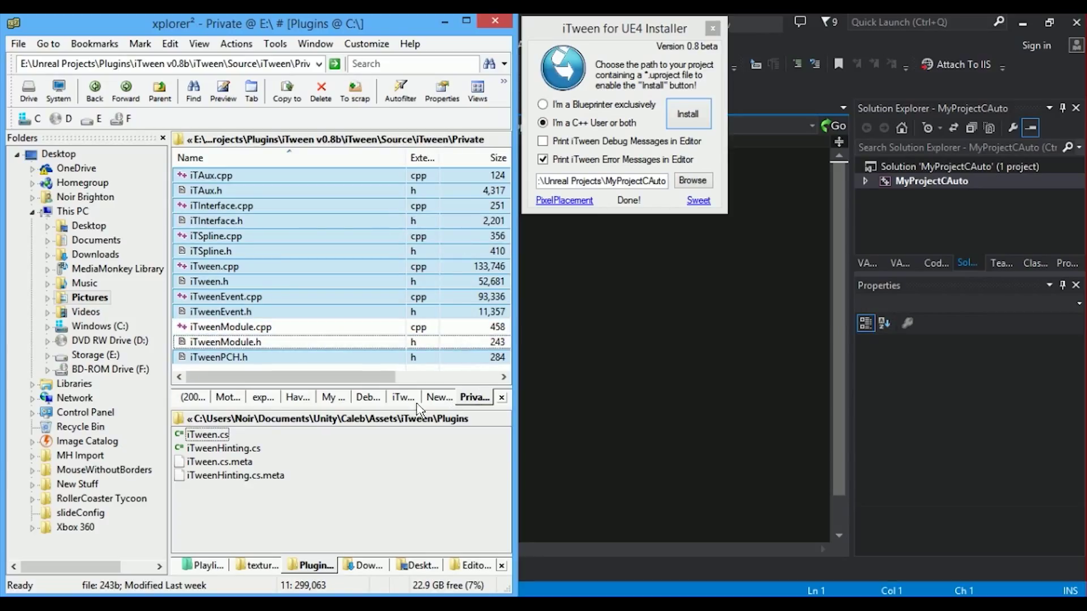
# Navigate to the Source folder of the MyProjectCManual project under Unreal Projects
pyautogui.click(403, 397)
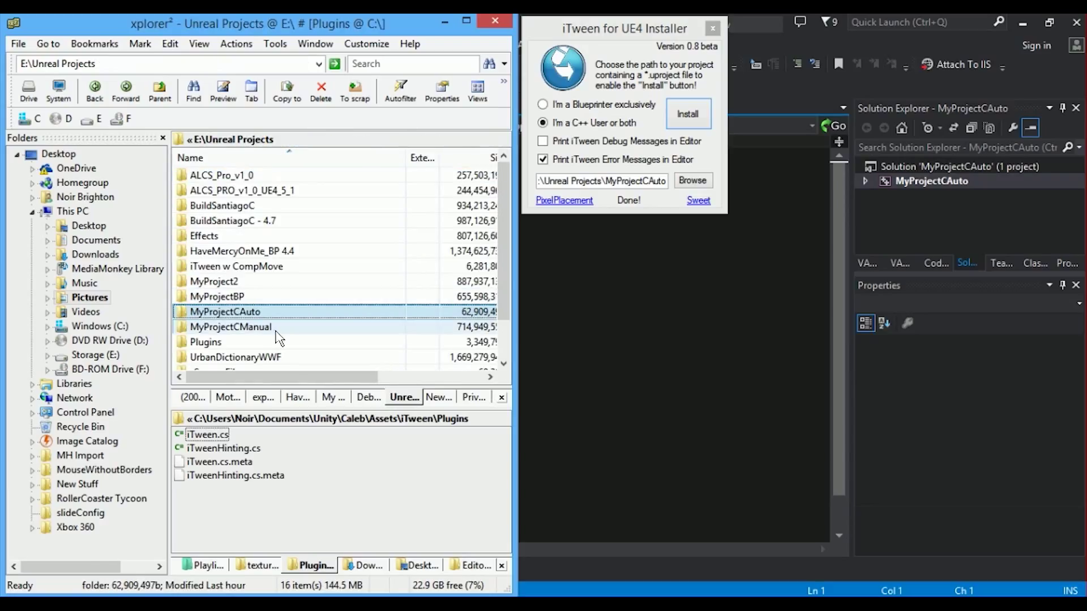
pyautogui.doubleClick(231, 326)
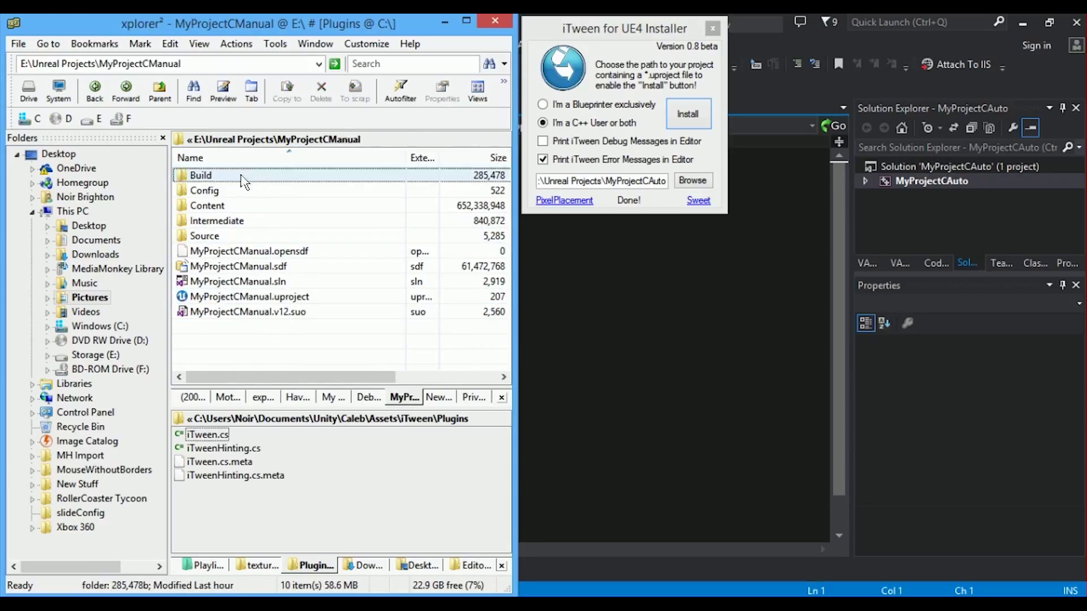
pyautogui.doubleClick(203, 235)
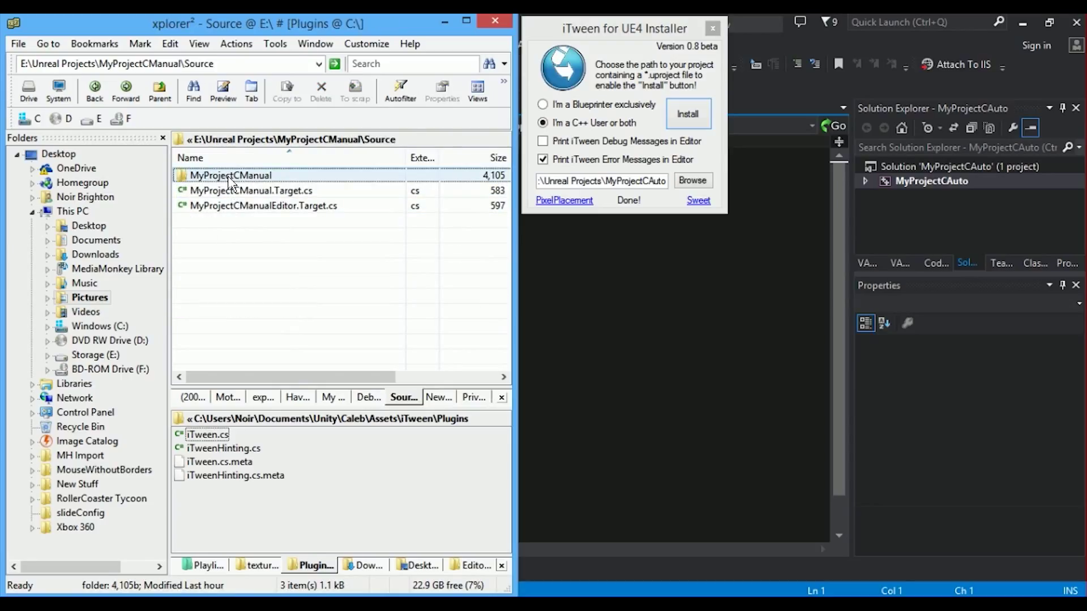
# Create an iTween folder in Source/MyProjectCManual and paste the iTween .cpp/.h files into it
pyautogui.doubleClick(230, 176)
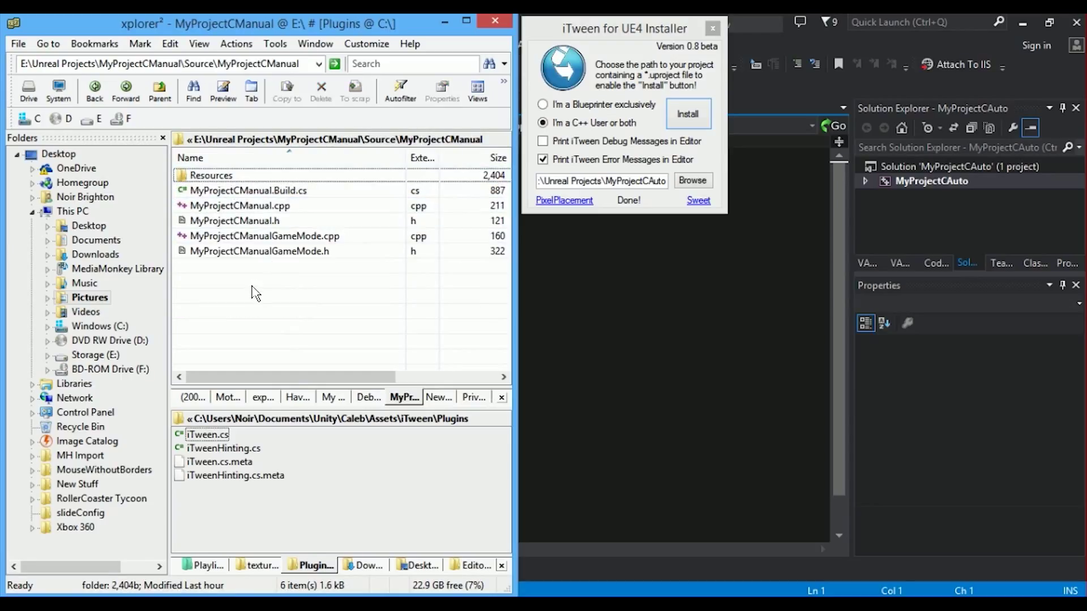
pyautogui.moveTo(270, 299)
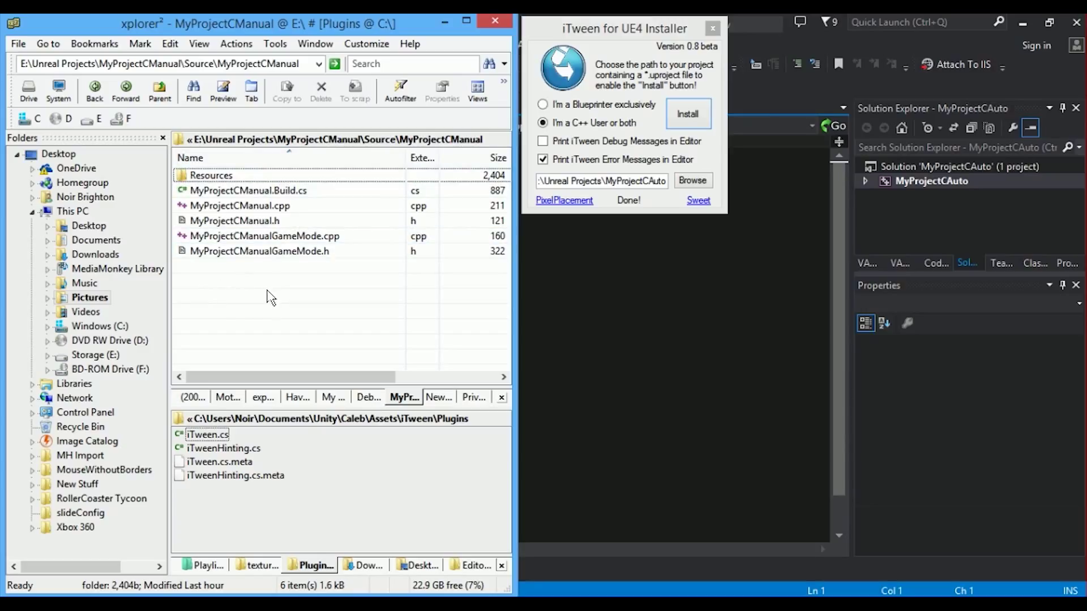
pyautogui.moveTo(256, 306)
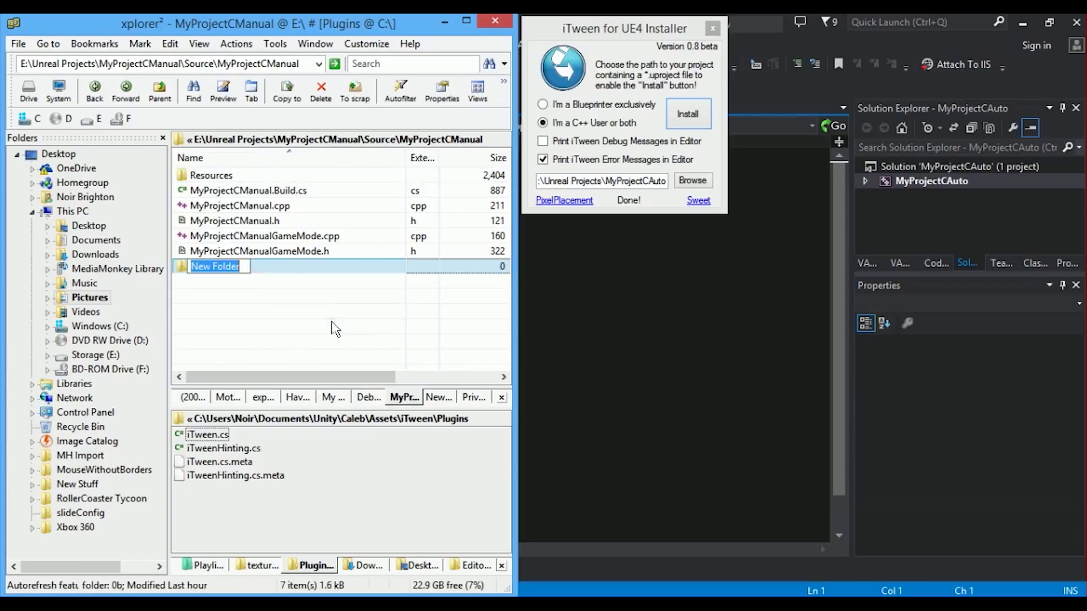
pyautogui.write('iTween')
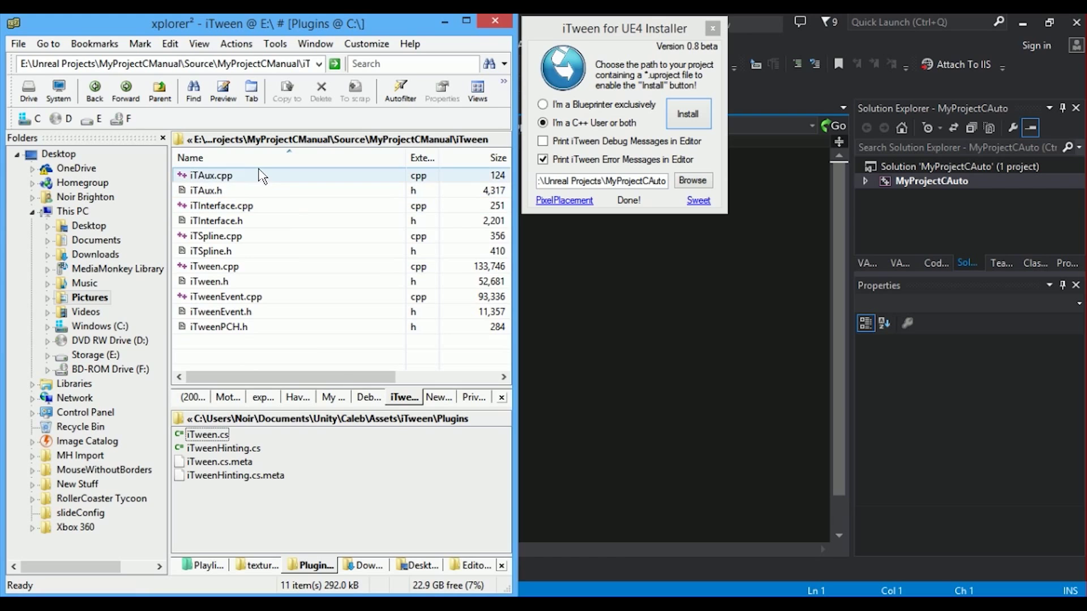
pyautogui.click(205, 190)
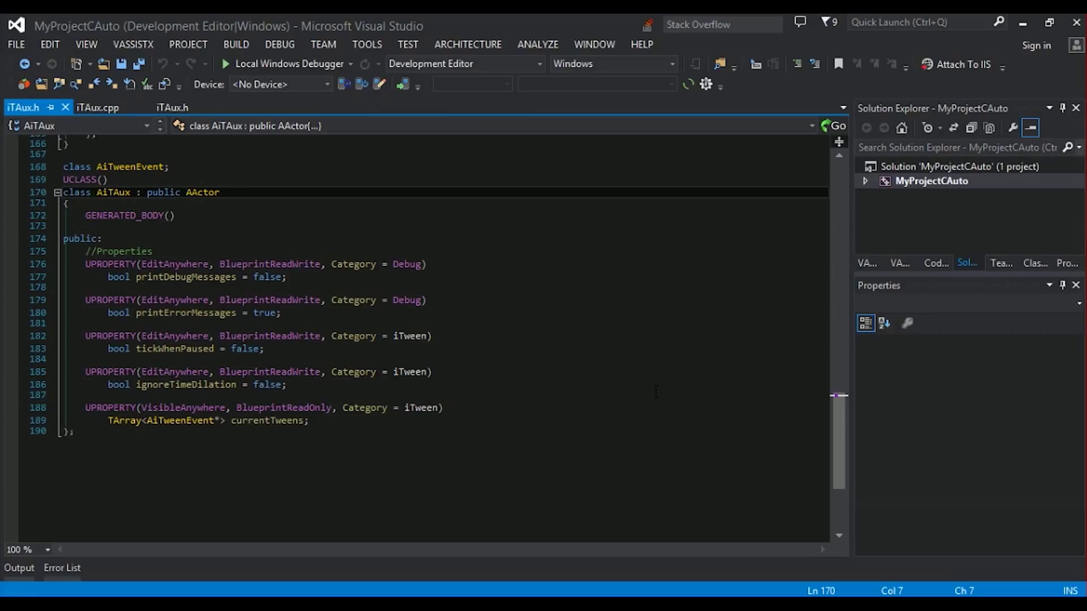
# Declare AiTAux as 'class MYPROJECTCMANUAL_API AiTAux' in iTAux.h
pyautogui.write('M')
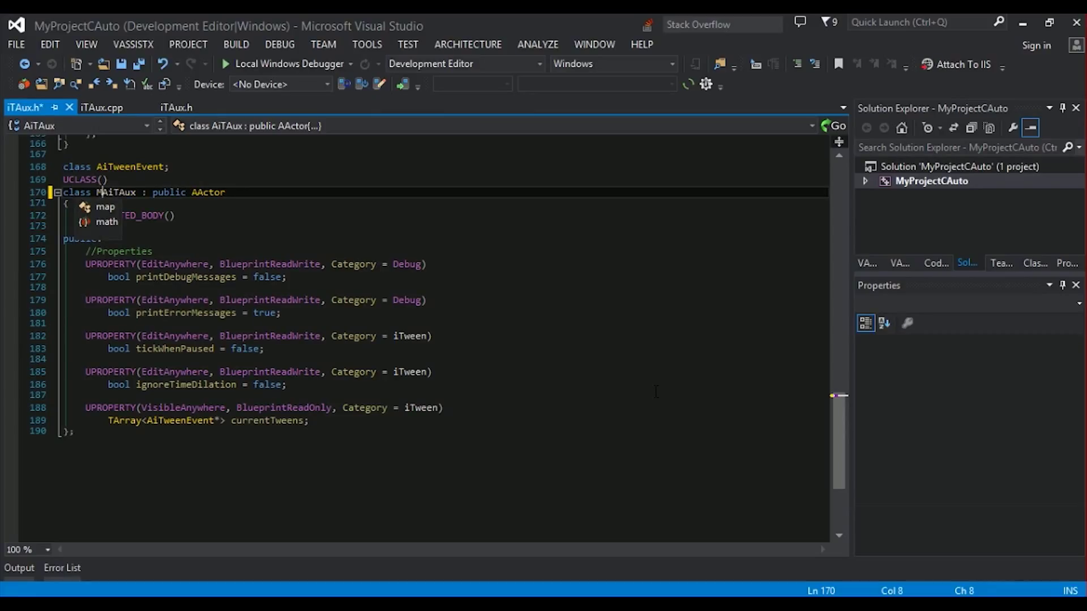
pyautogui.write('MYPROJECTCMAN')
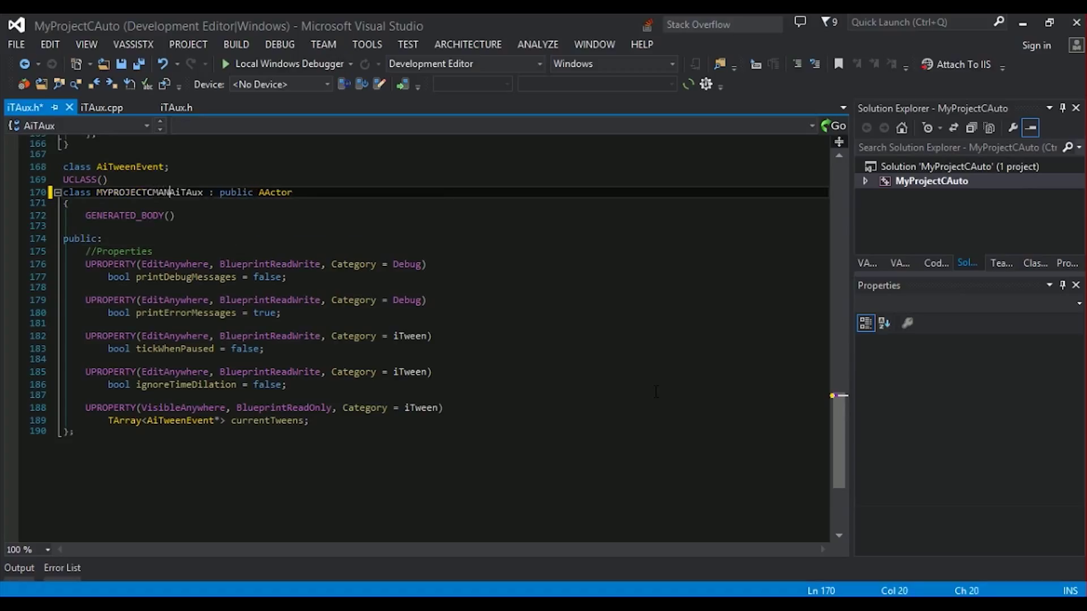
pyautogui.write('UAL')
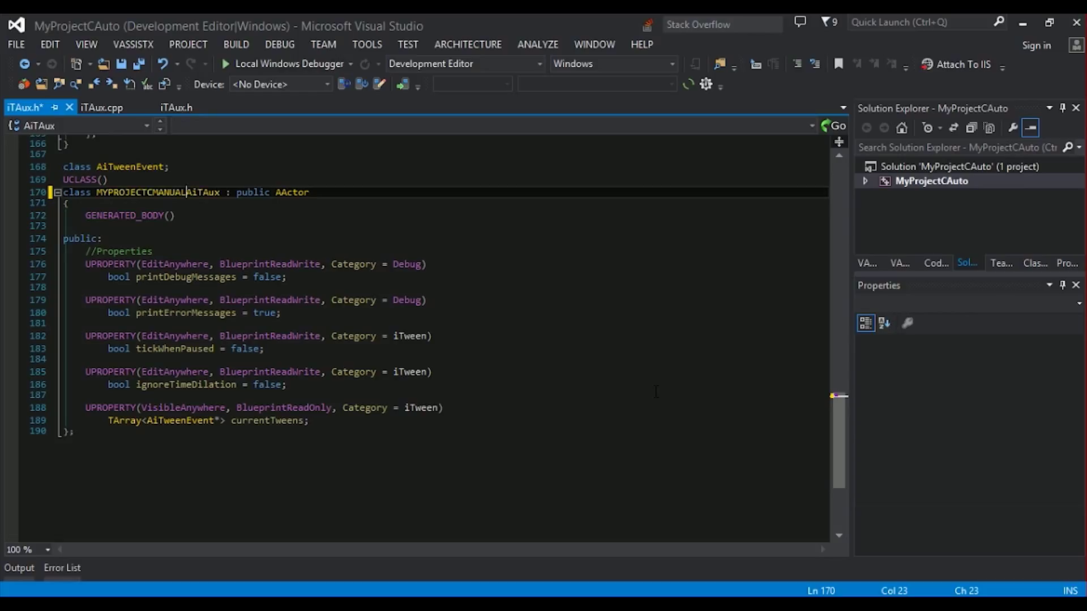
pyautogui.write('_AP')
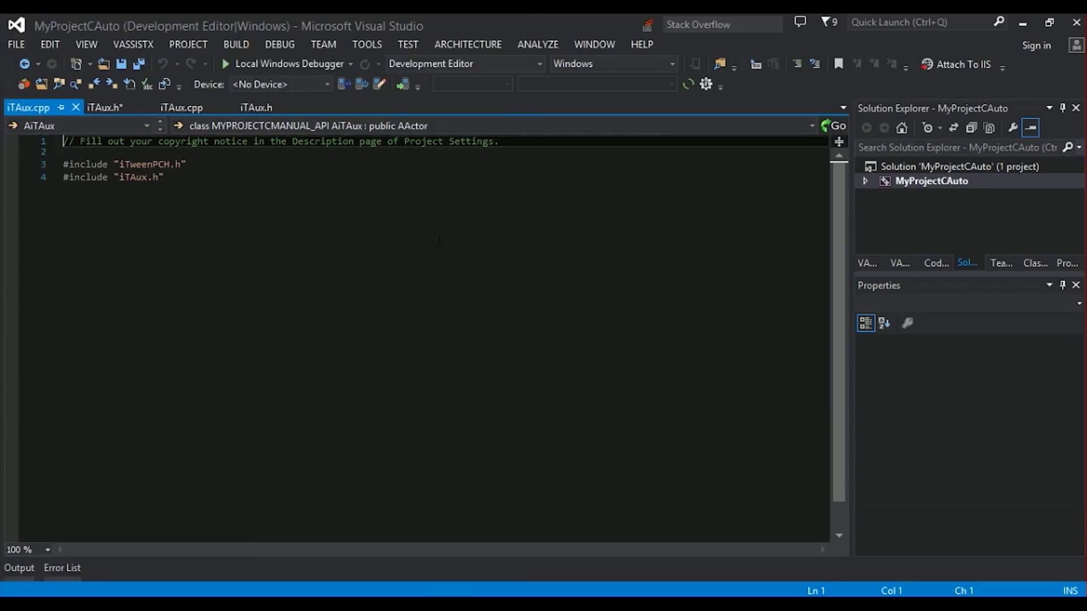
# Add #include "MyProjectCManual.h" above the iTweenPCH.h and iTAux.h includes in iTAux.cpp
pyautogui.press('Enter')
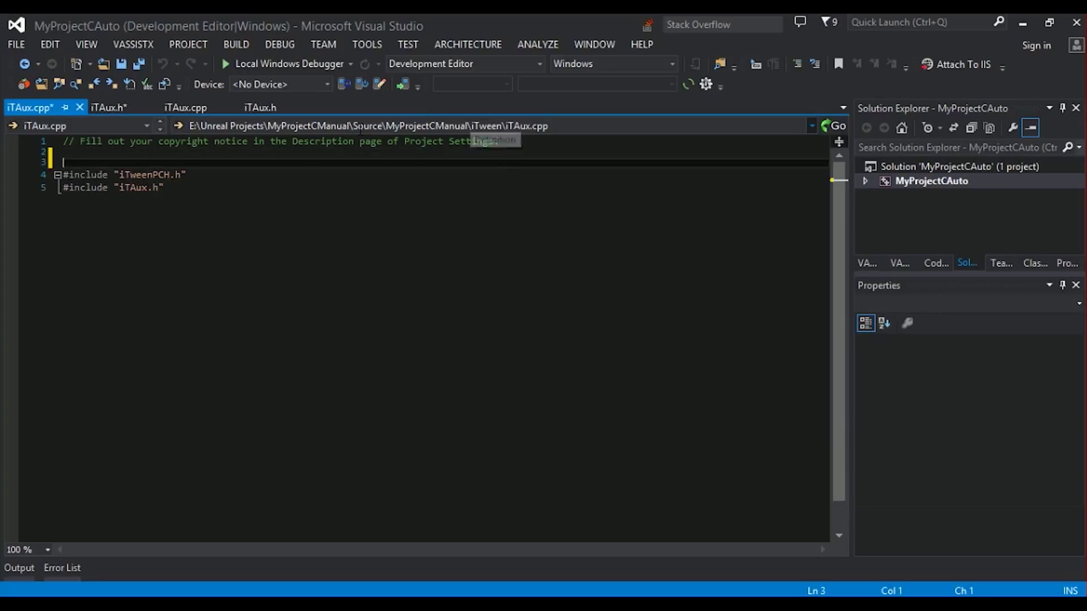
pyautogui.write('#inc')
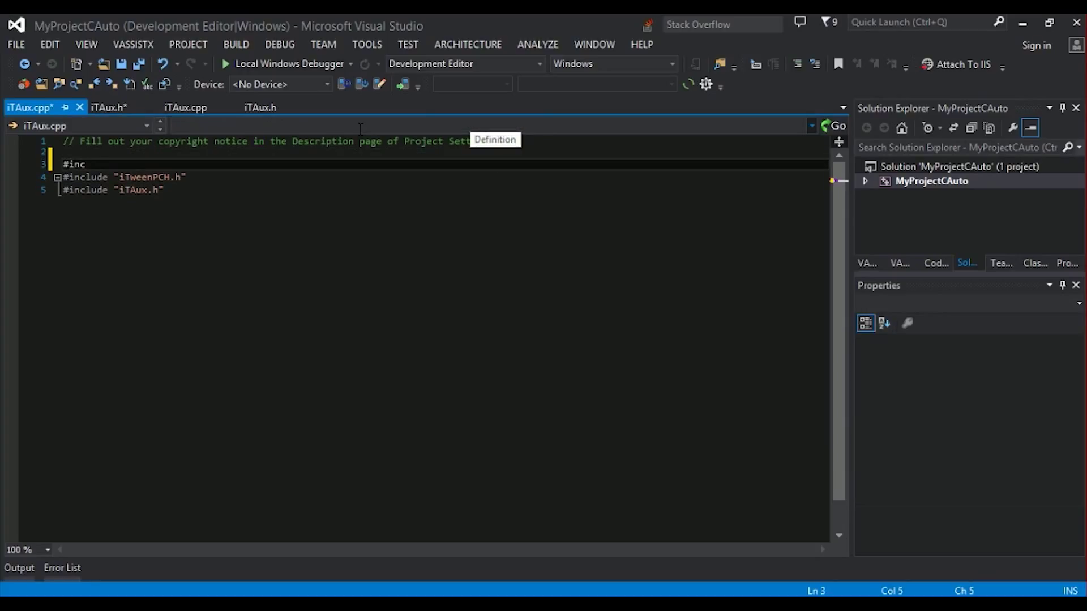
pyautogui.write('lude')
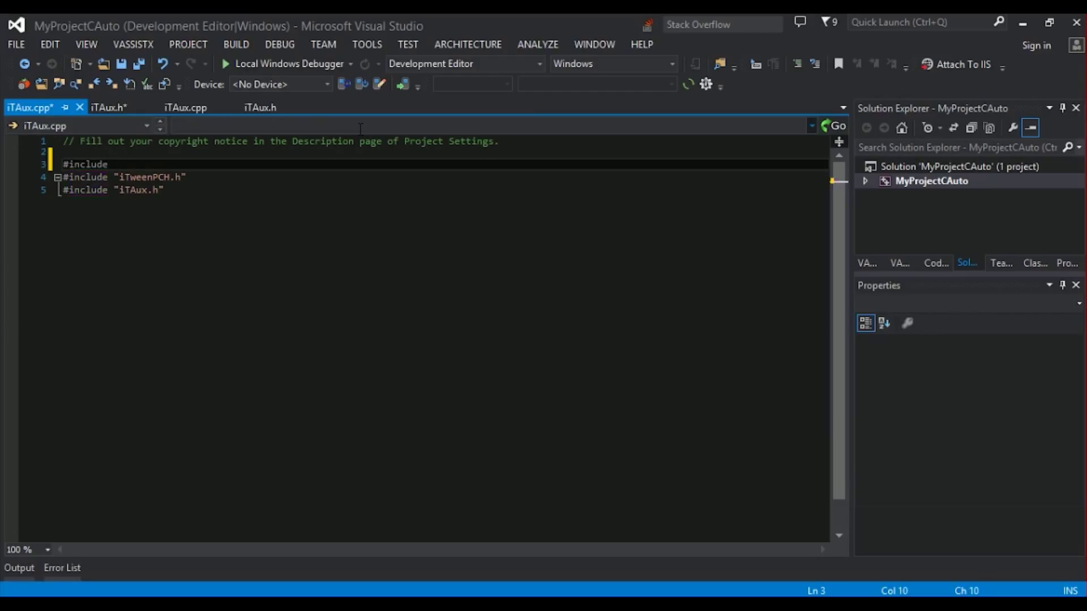
pyautogui.write('"')
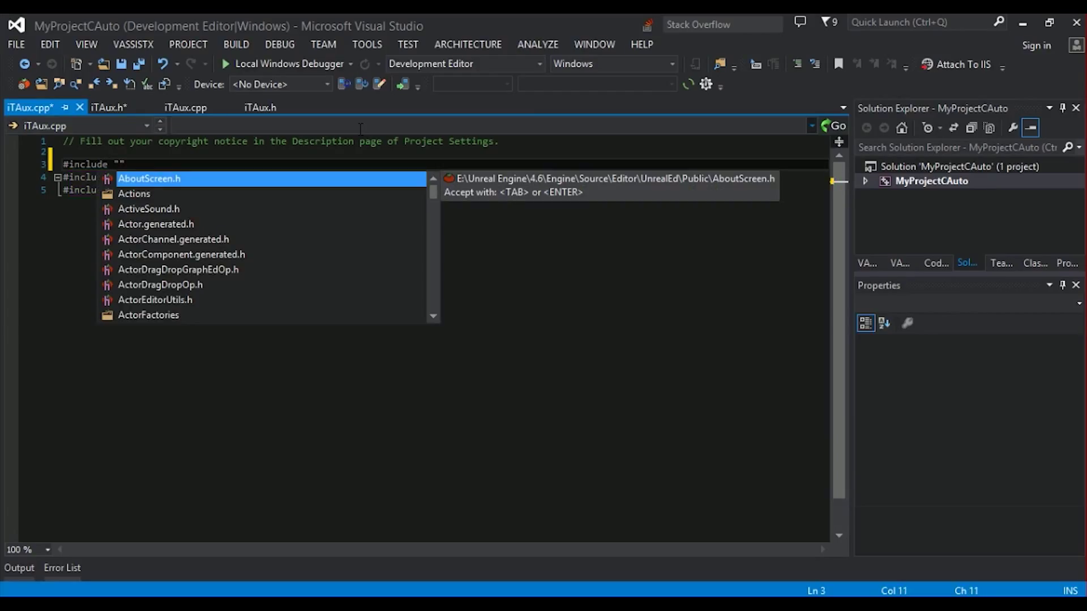
pyautogui.write('My')
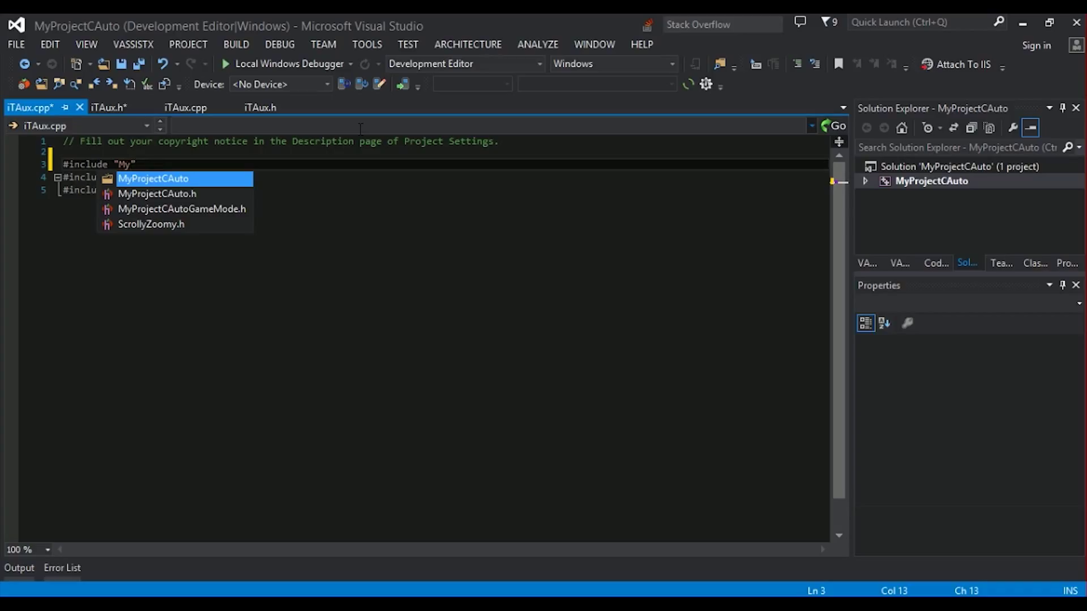
pyautogui.moveTo(159, 178)
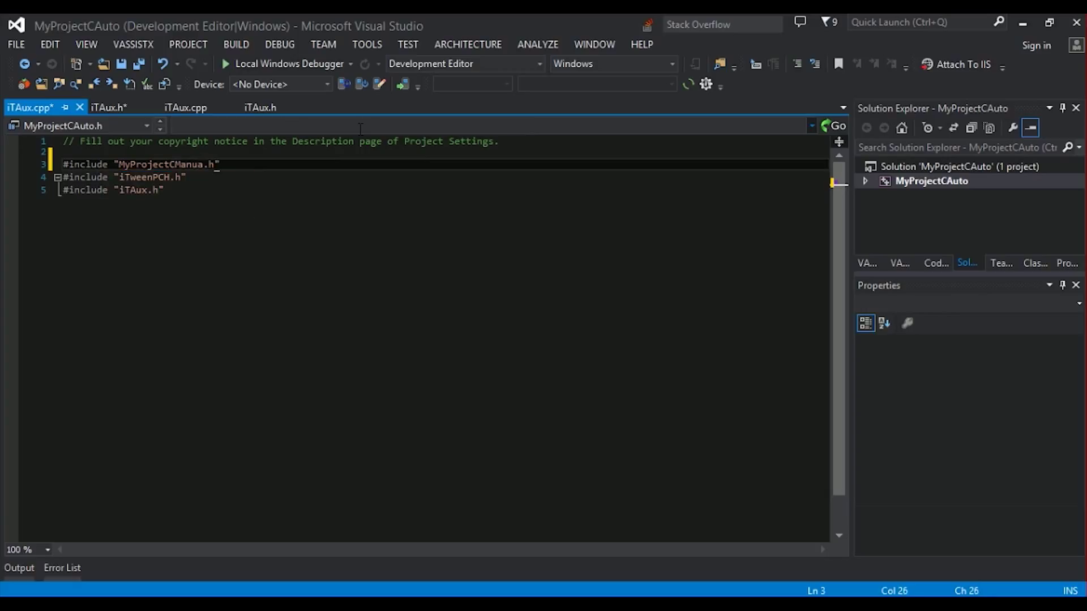
pyautogui.write('l')
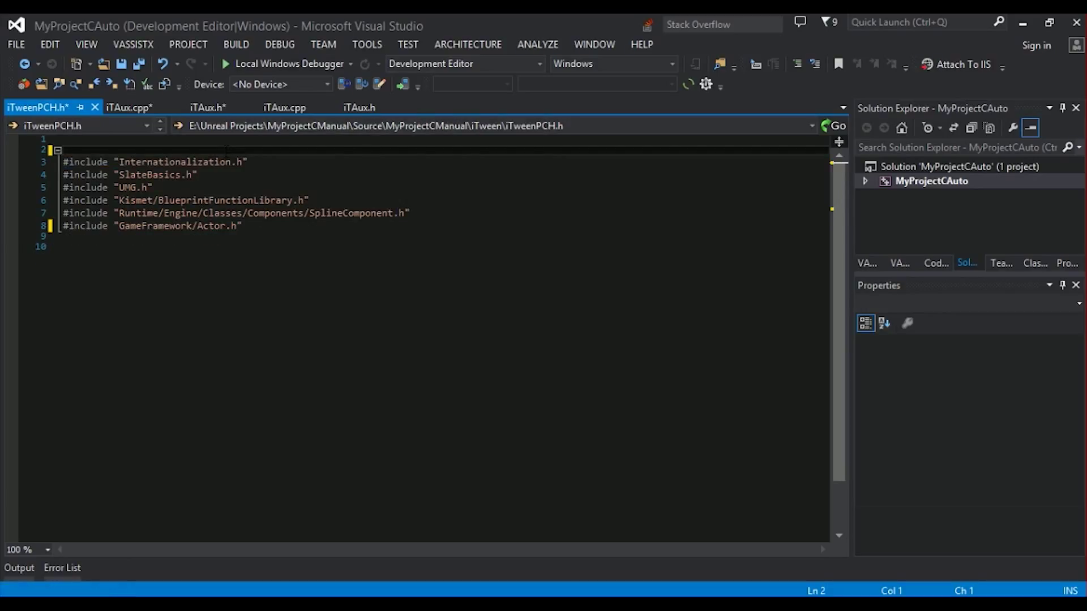
# Save all the edited iTween source files with Ctrl+Shift+S
pyautogui.press('Ctrl+Shift+S')
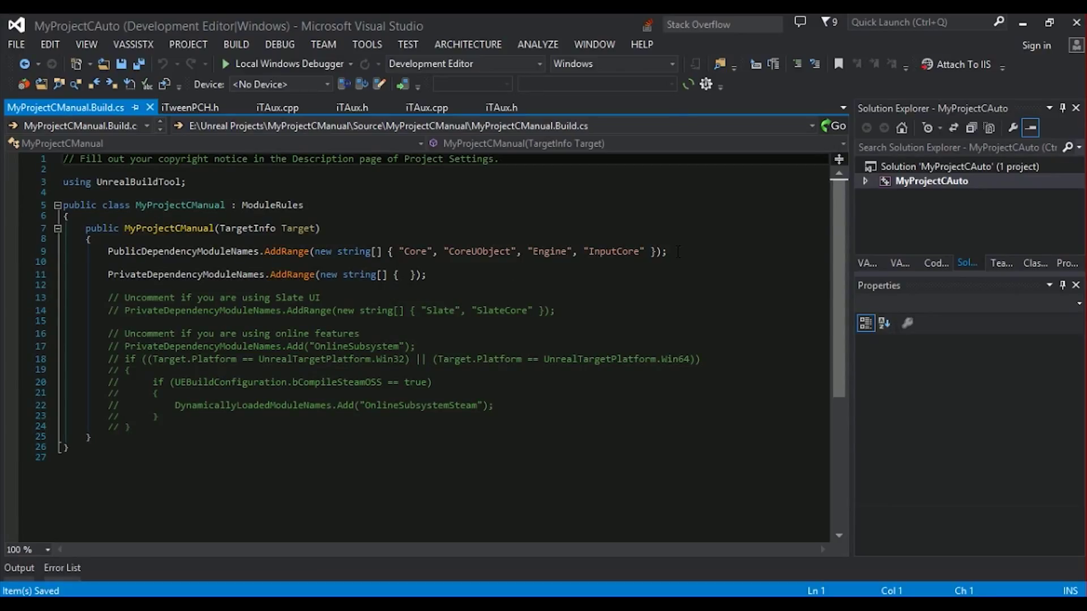
# List "Slate", "SlateCore" inside PrivateDependencyModuleNames in MyProjectCManual.Build.cs
pyautogui.click(668, 251)
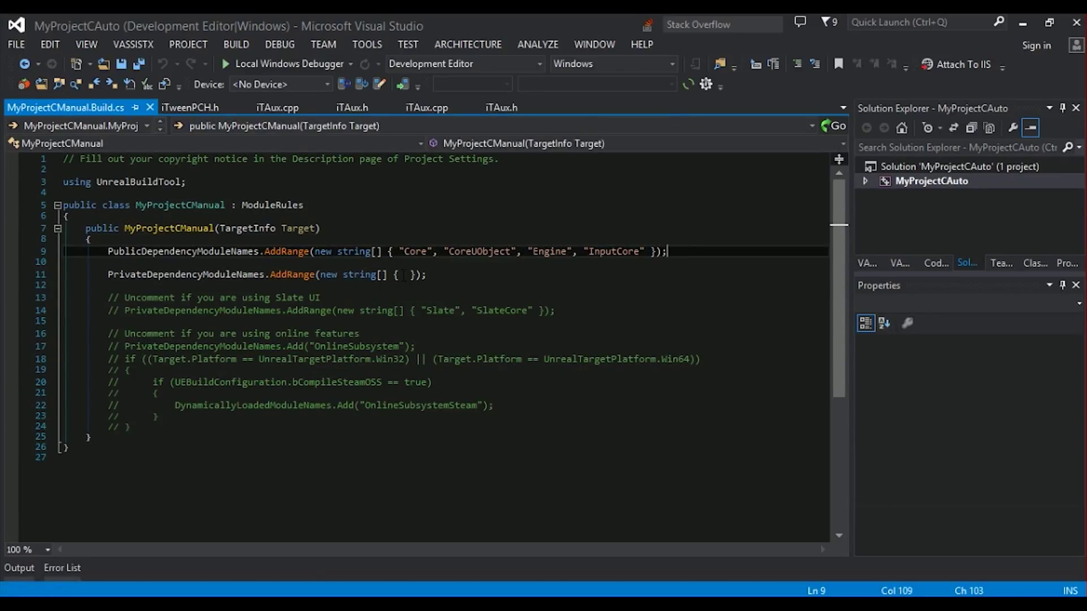
pyautogui.click(405, 273)
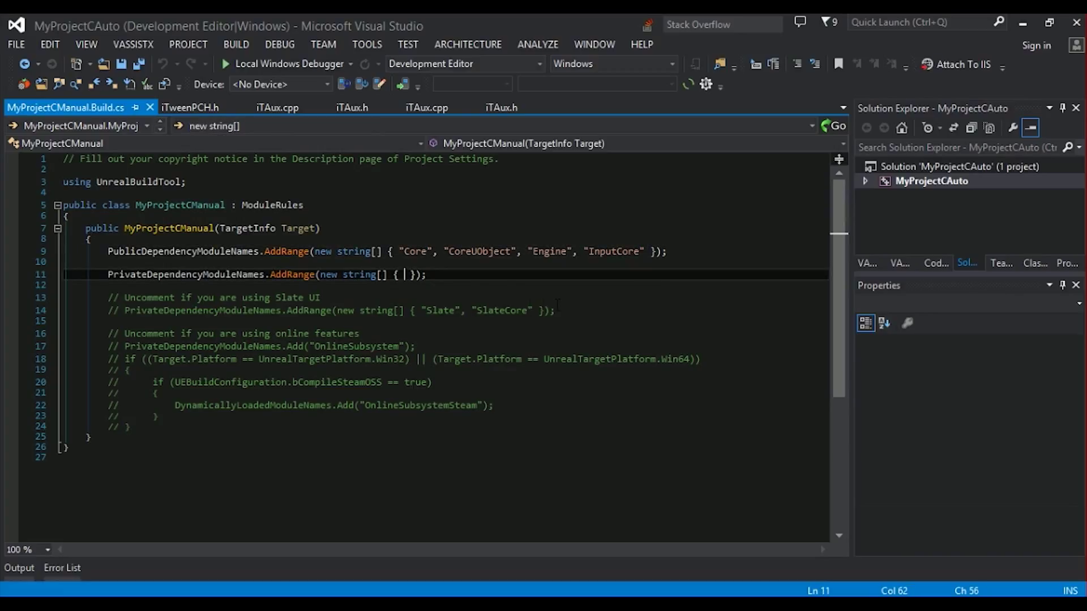
pyautogui.write('""')
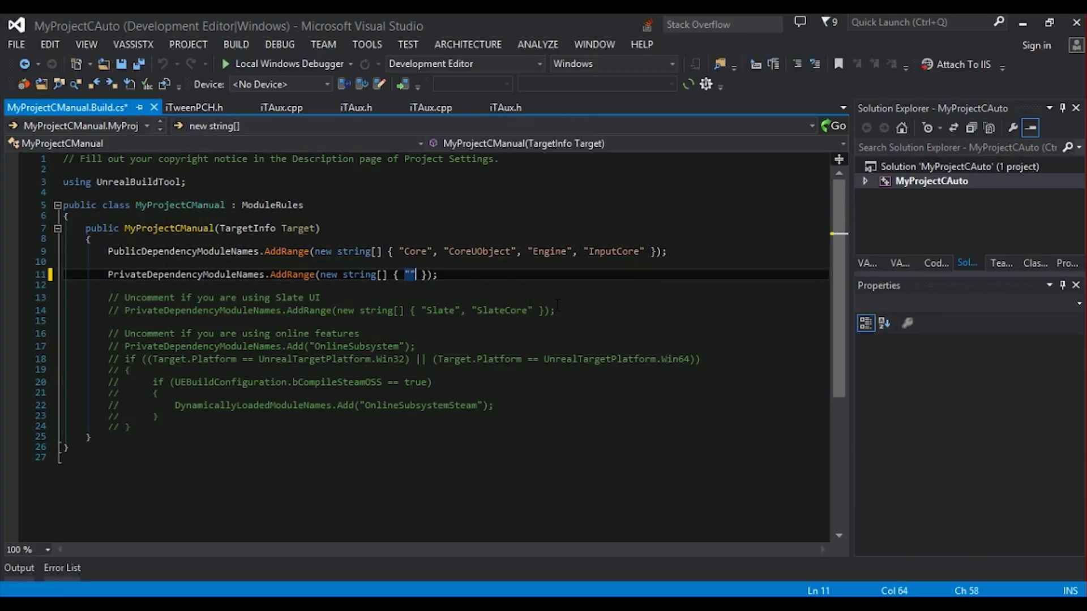
pyautogui.write('Slate",')
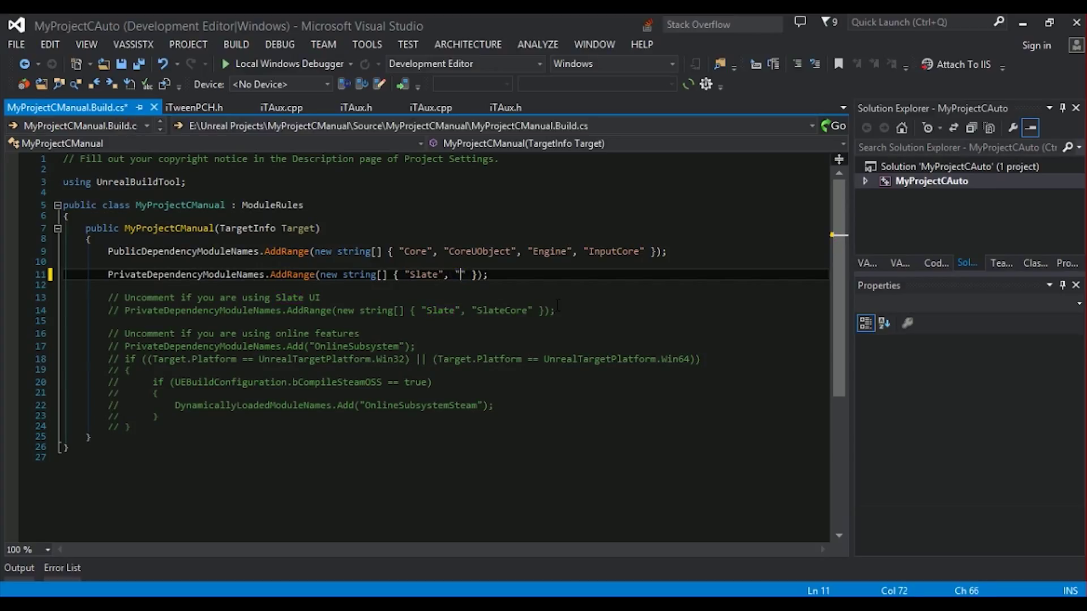
pyautogui.write('SlateCore')
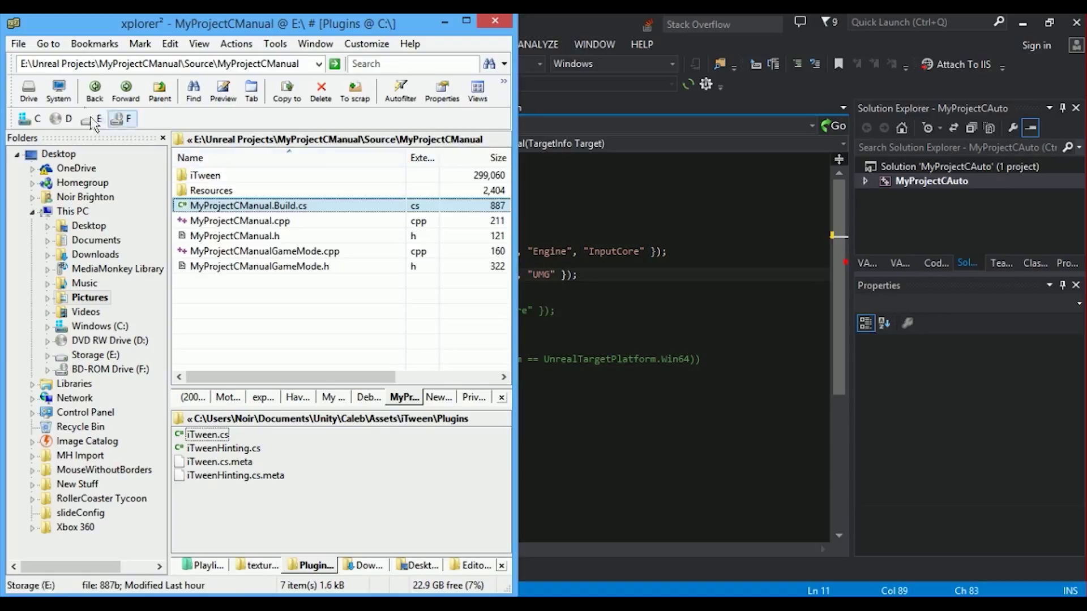
# Go up to the MyProjectCManual folder and bring up actions for MyProjectCManual.uproject
pyautogui.click(159, 90)
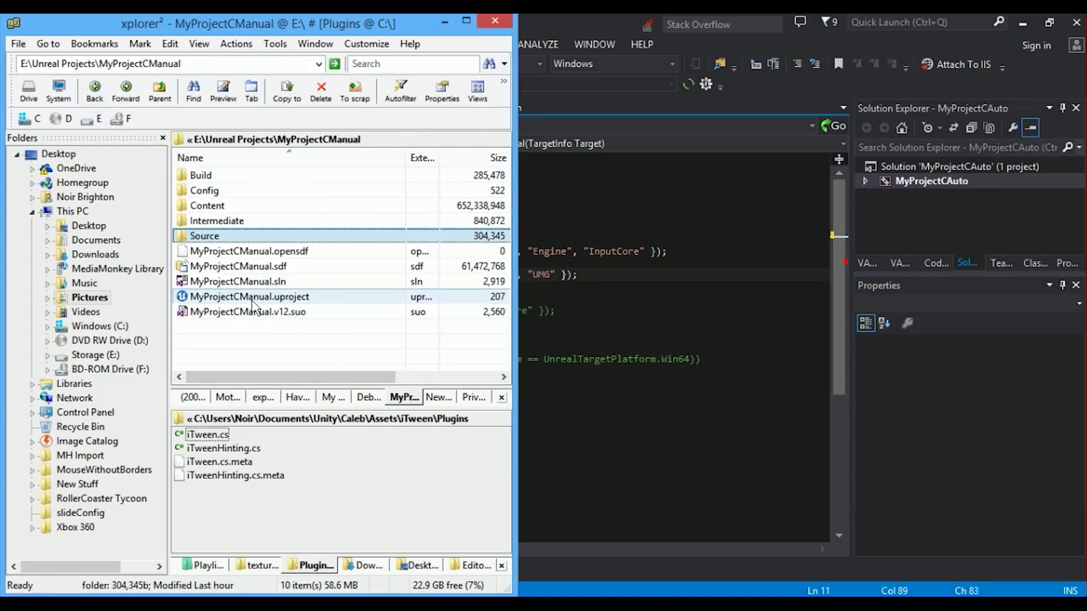
pyautogui.rightClick(249, 297)
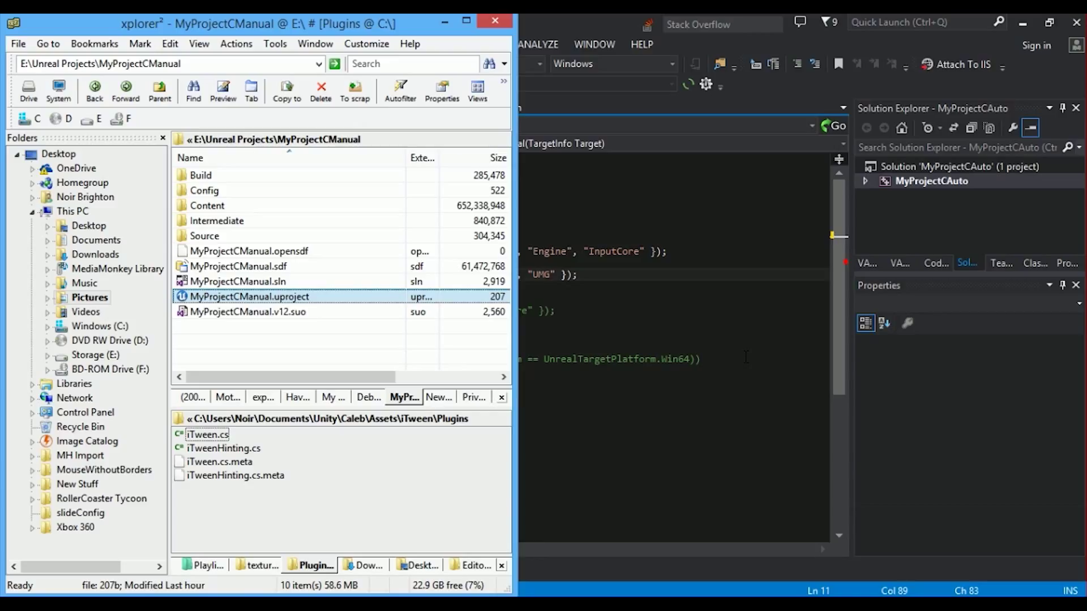
pyautogui.moveTo(297, 144)
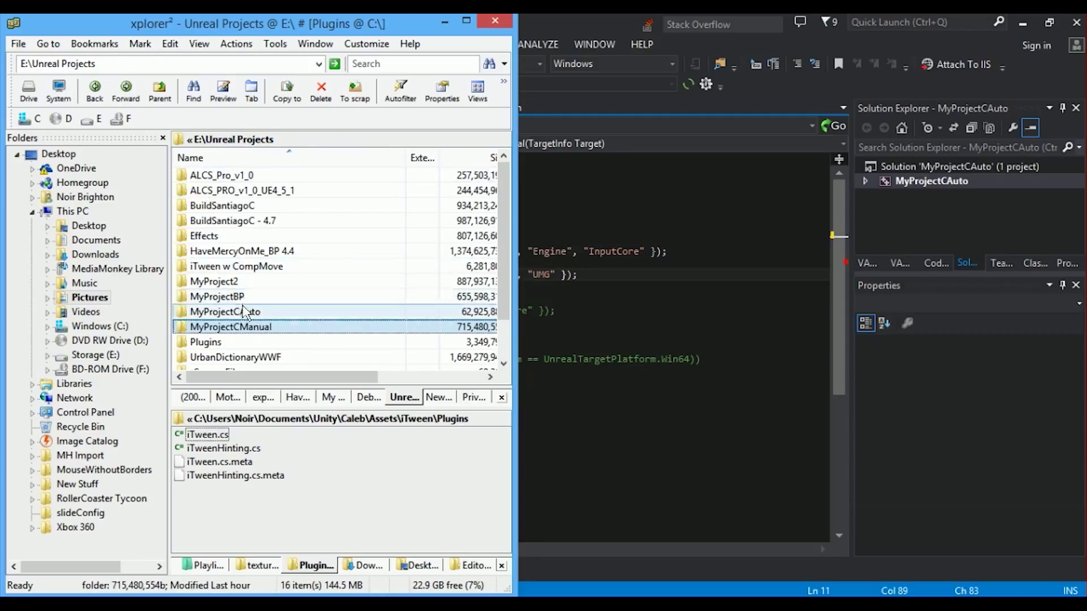
# Give MyProjectBP an empty Plugins folder under Unreal Projects
pyautogui.doubleClick(218, 296)
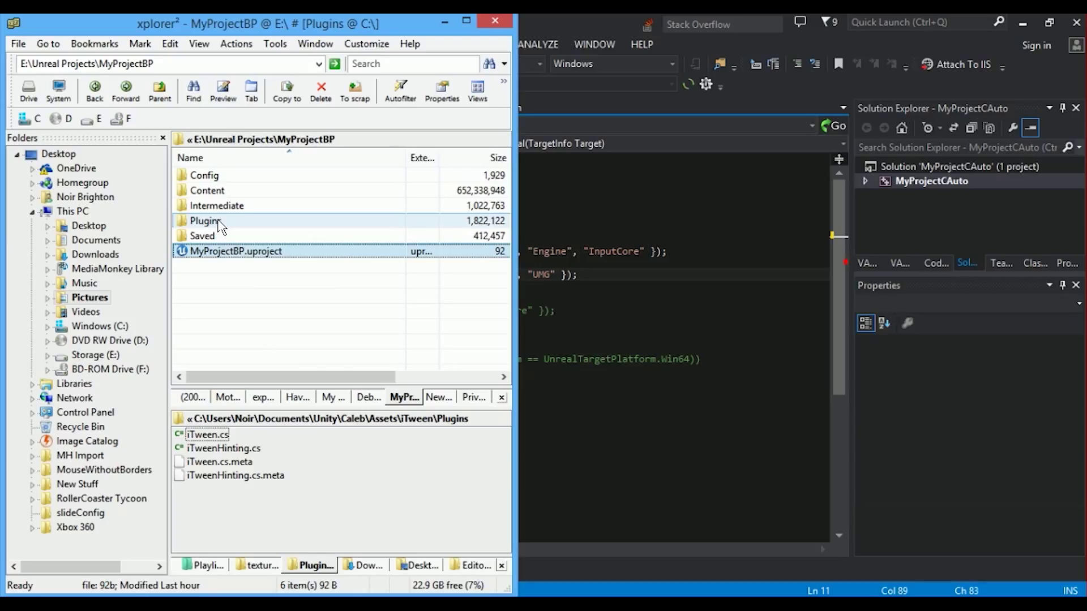
pyautogui.click(205, 221)
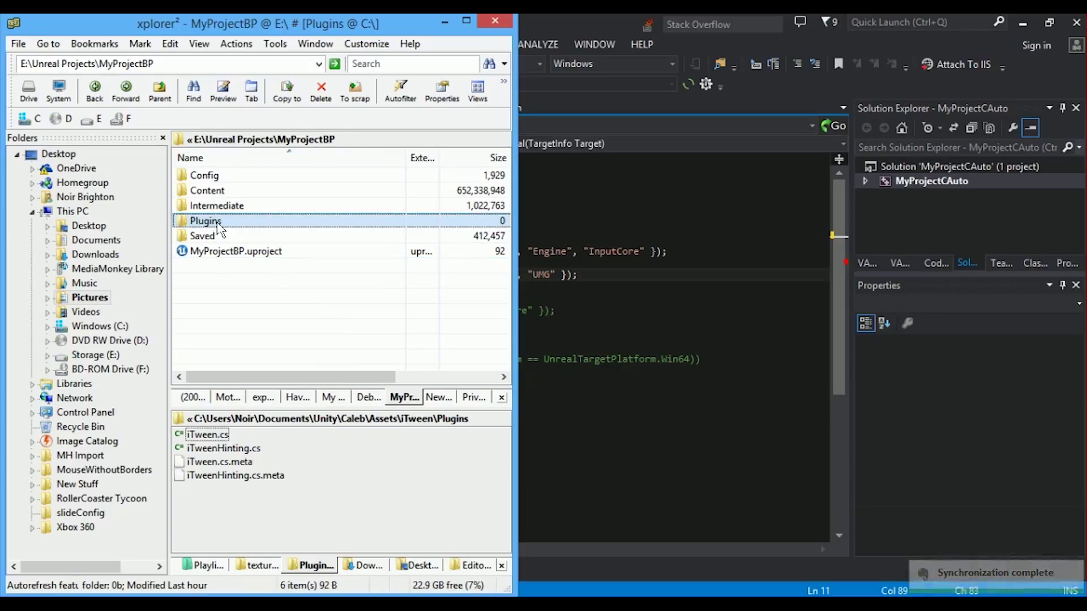
pyautogui.rightClick(298, 240)
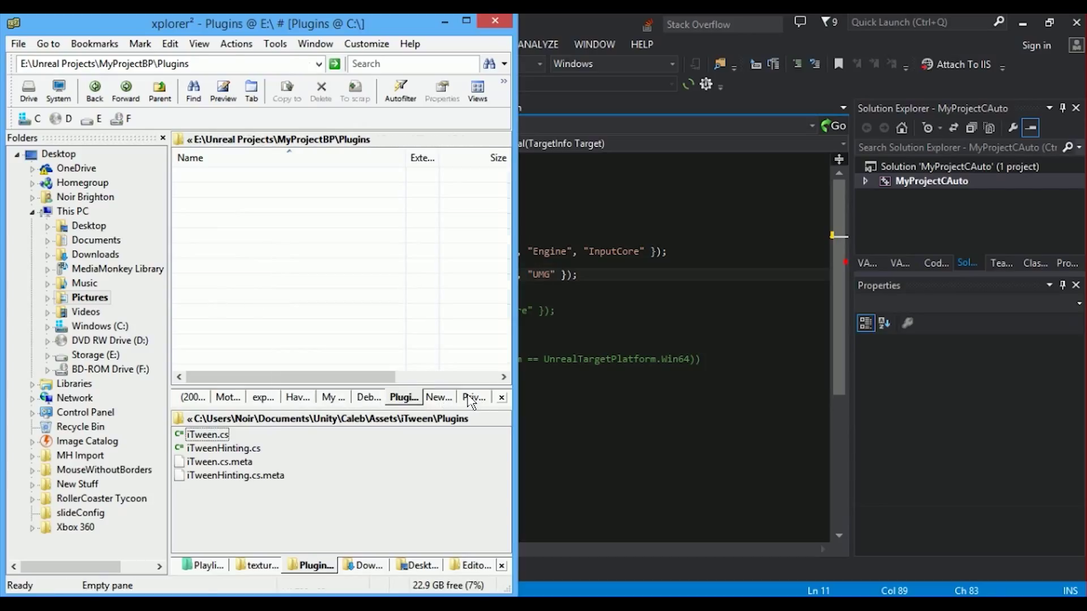
# Open the downloaded iTween v0.8b folder and pick iTweenForUE4Installer.exe
pyautogui.click(473, 398)
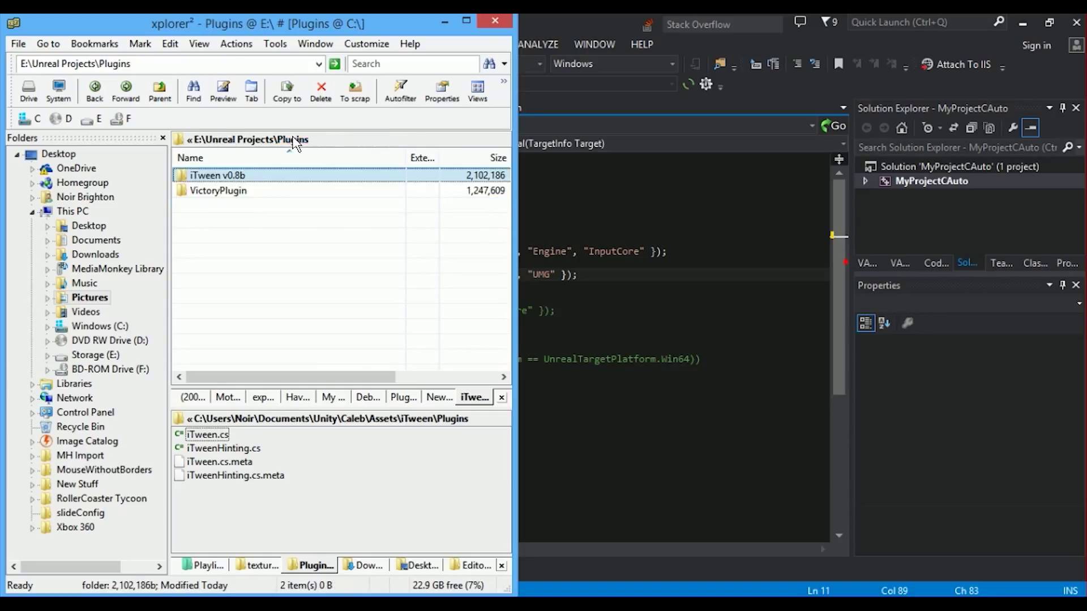
pyautogui.doubleClick(213, 174)
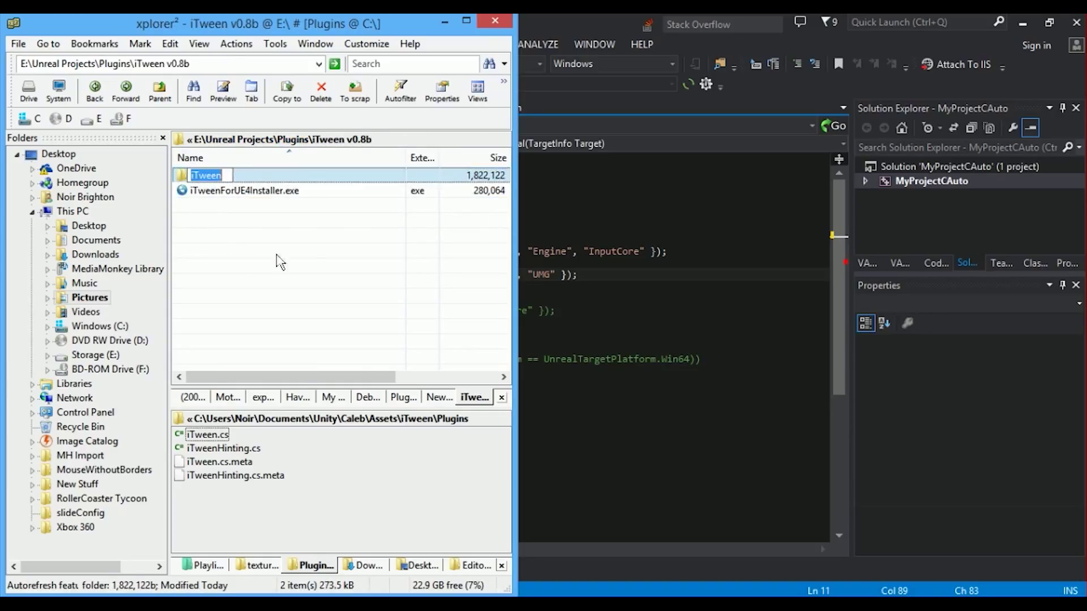
pyautogui.click(243, 190)
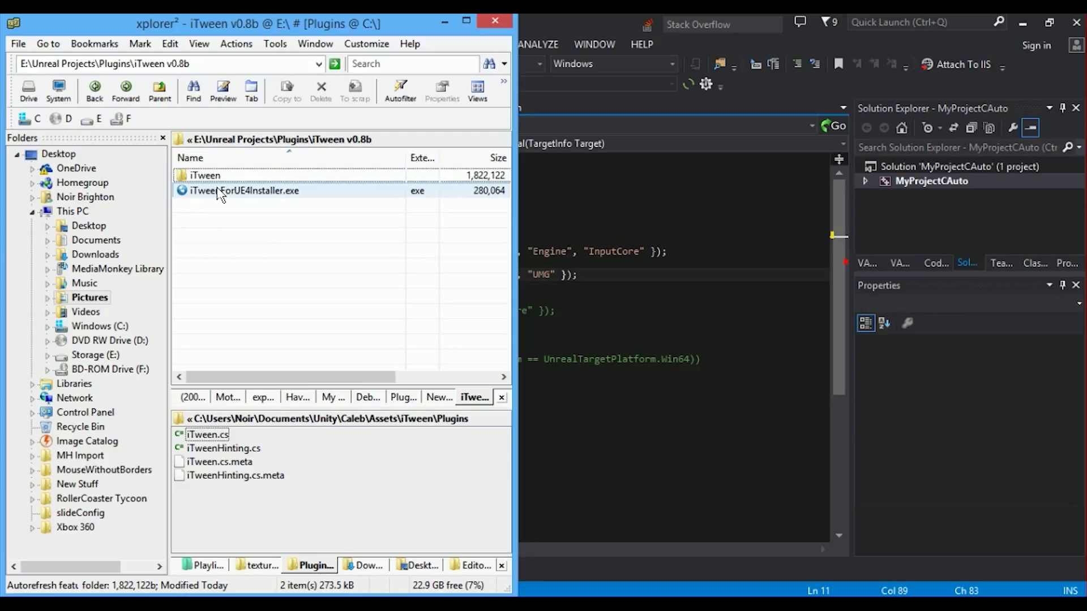